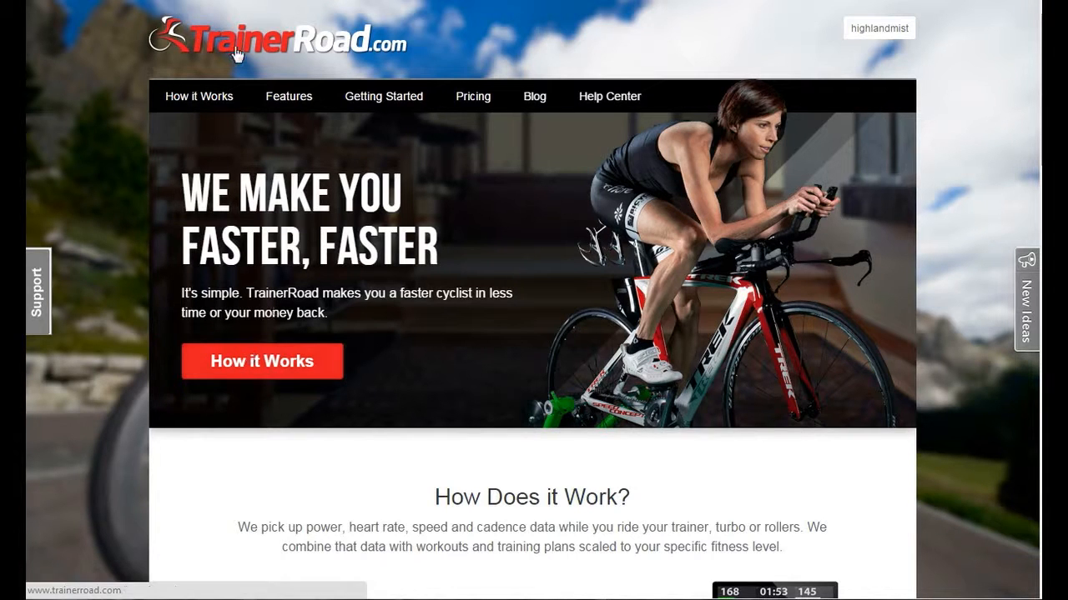
pyautogui.moveTo(361, 48)
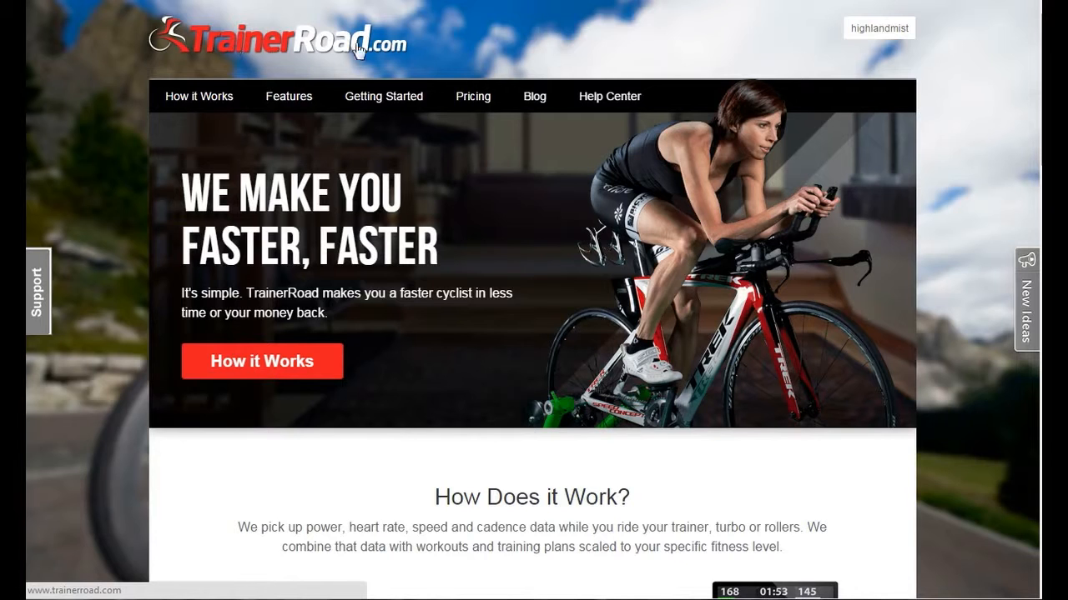
# - Go from the Career page to the Training Plans catalogue listing Base and Build categories
pyautogui.click(877, 27)
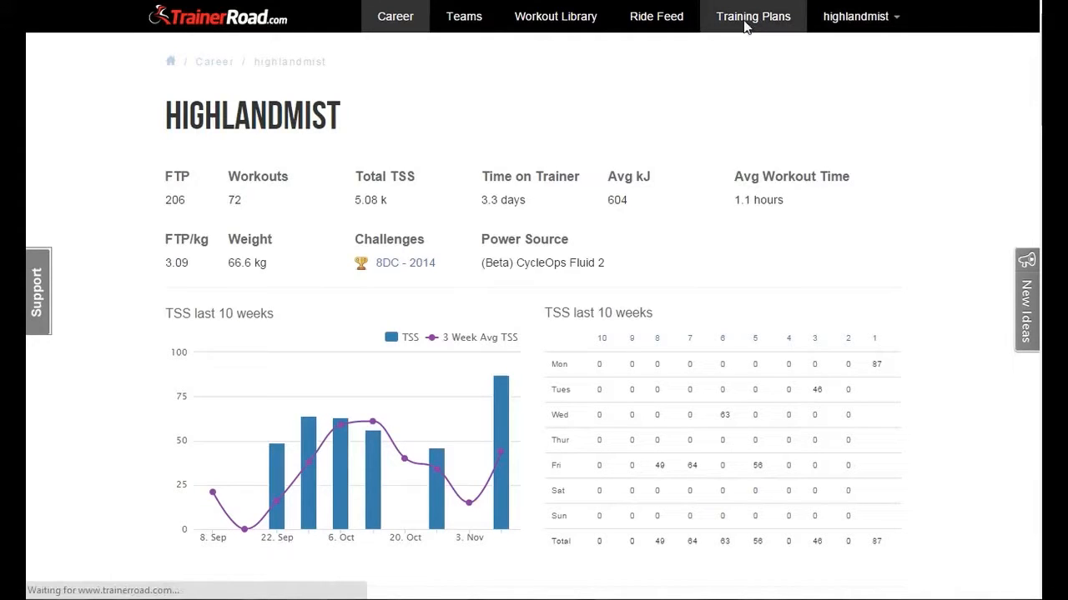
pyautogui.click(752, 17)
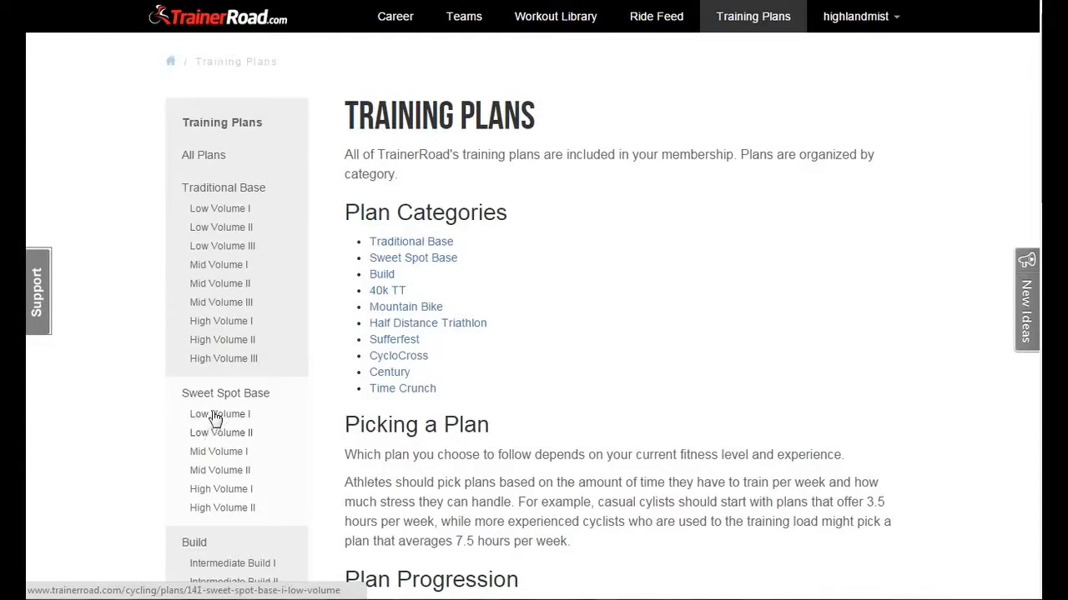
# - Read through the Sweet Spot Base Low Volume I workouts, then return to the Career ride list
pyautogui.click(219, 414)
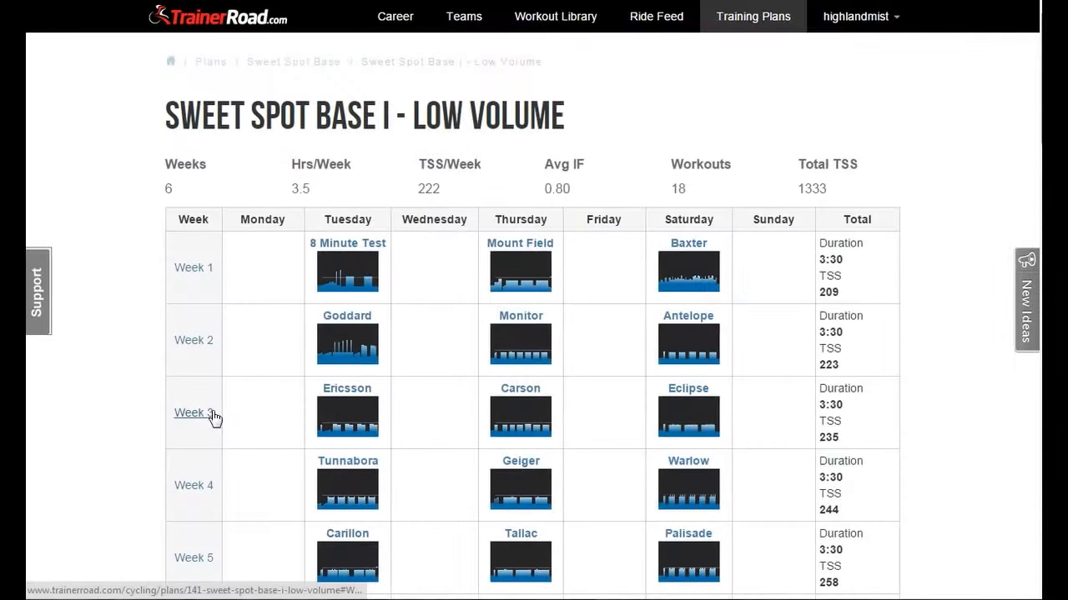
pyautogui.moveTo(333, 267)
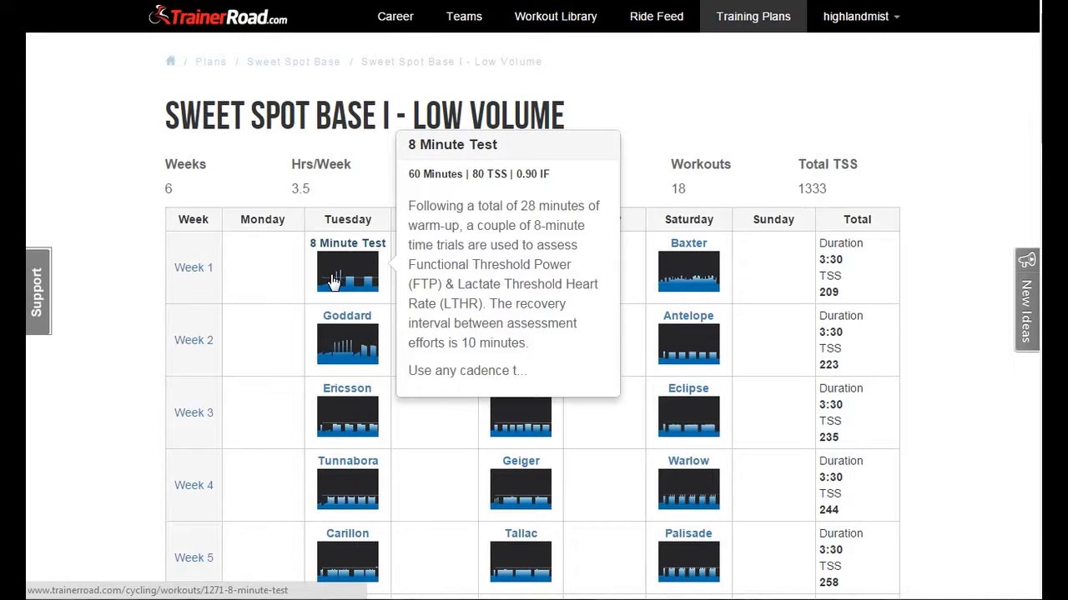
pyautogui.scroll(-3)
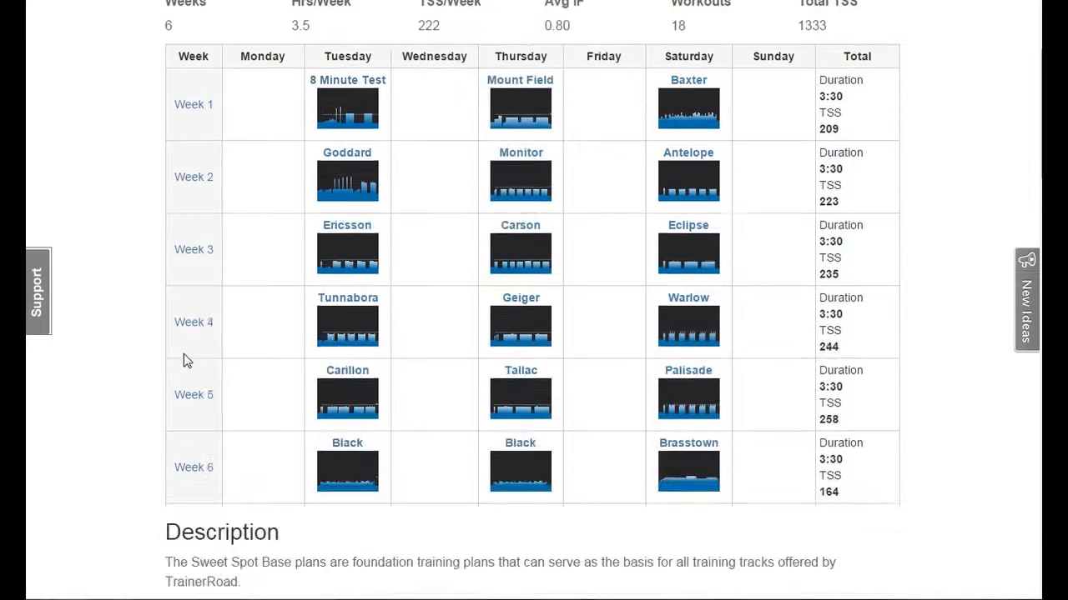
pyautogui.moveTo(522, 287)
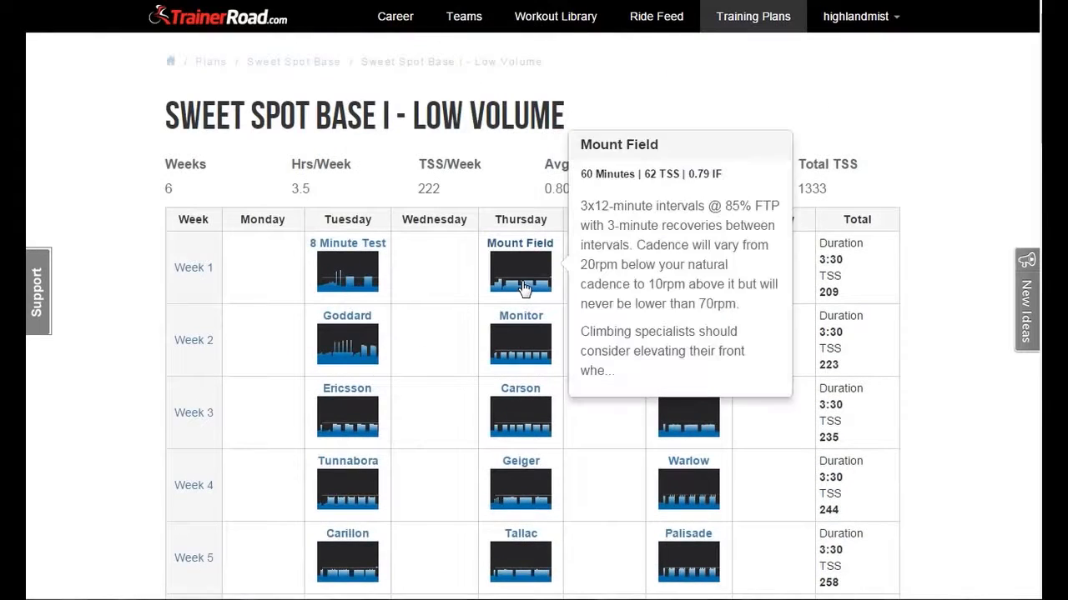
pyautogui.moveTo(687, 354)
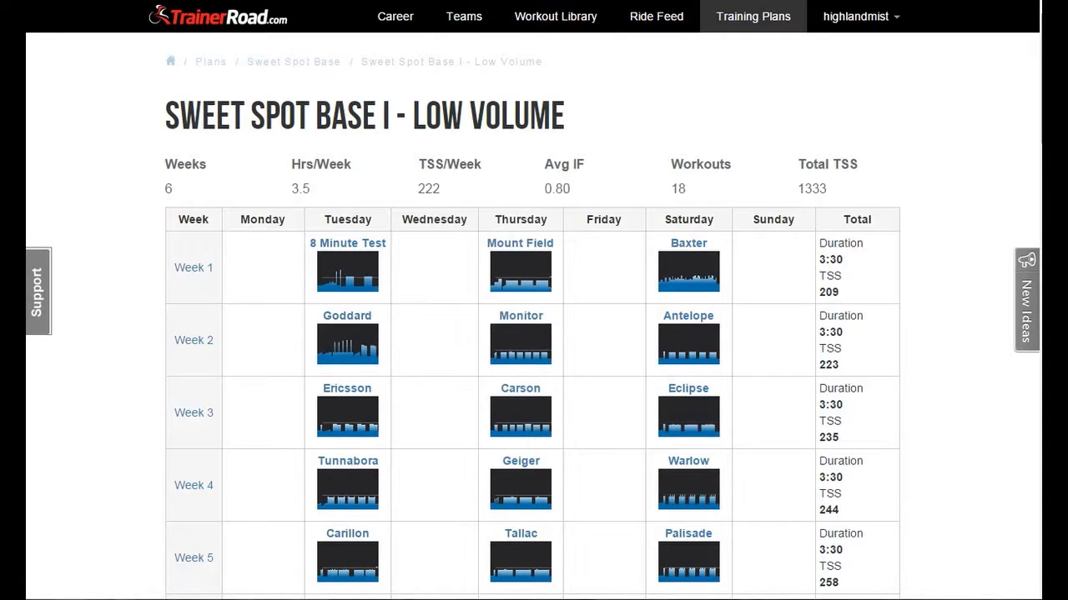
pyautogui.click(394, 17)
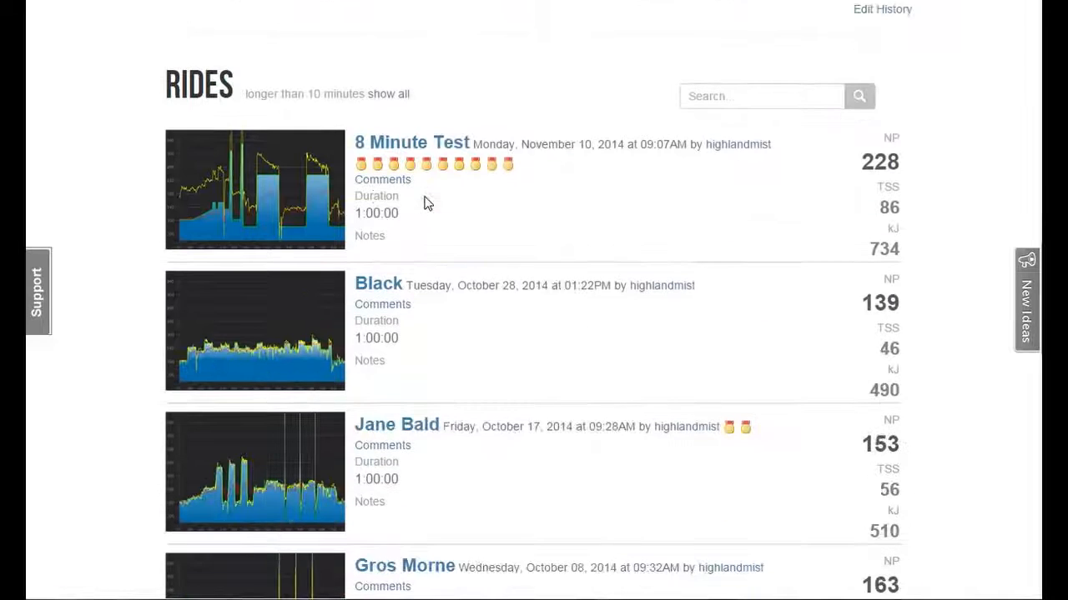
# - View the 8 Minute Test ride's power and heart rate graph and intervals table
pyautogui.click(411, 142)
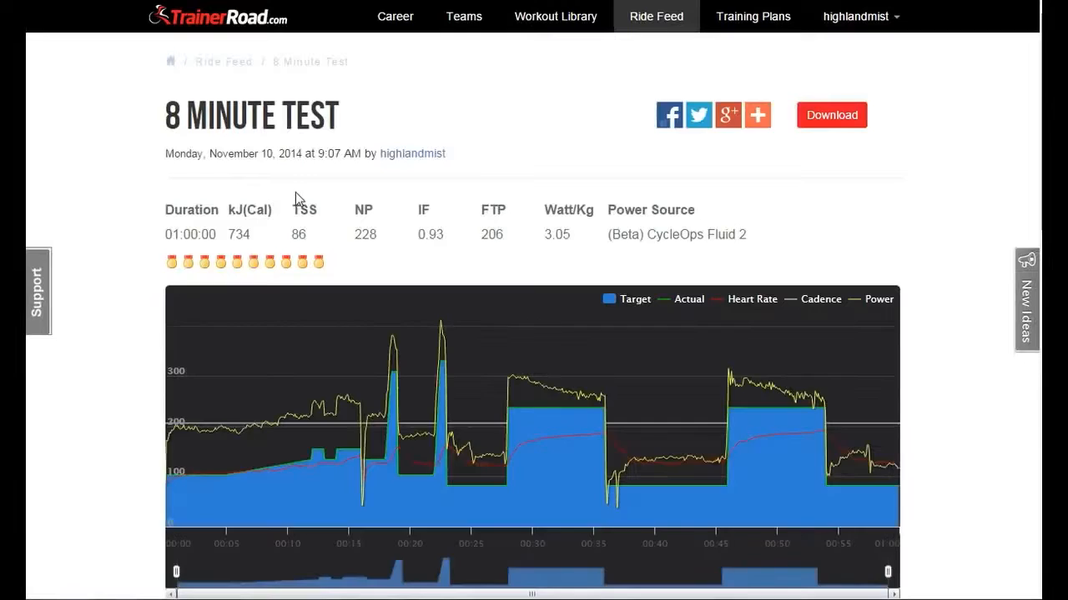
pyautogui.scroll(-3)
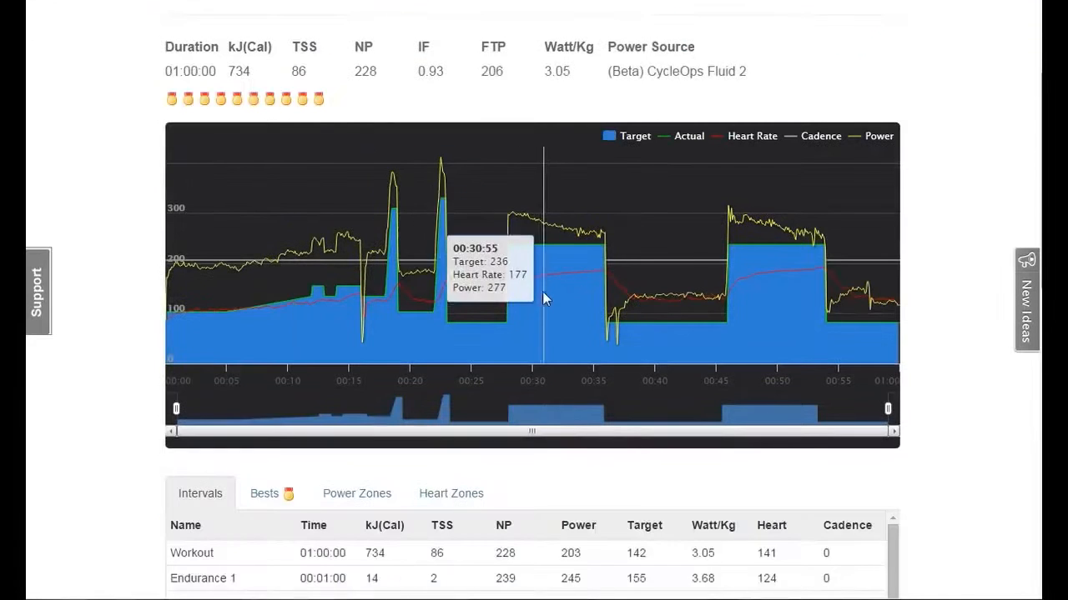
pyautogui.moveTo(527, 257)
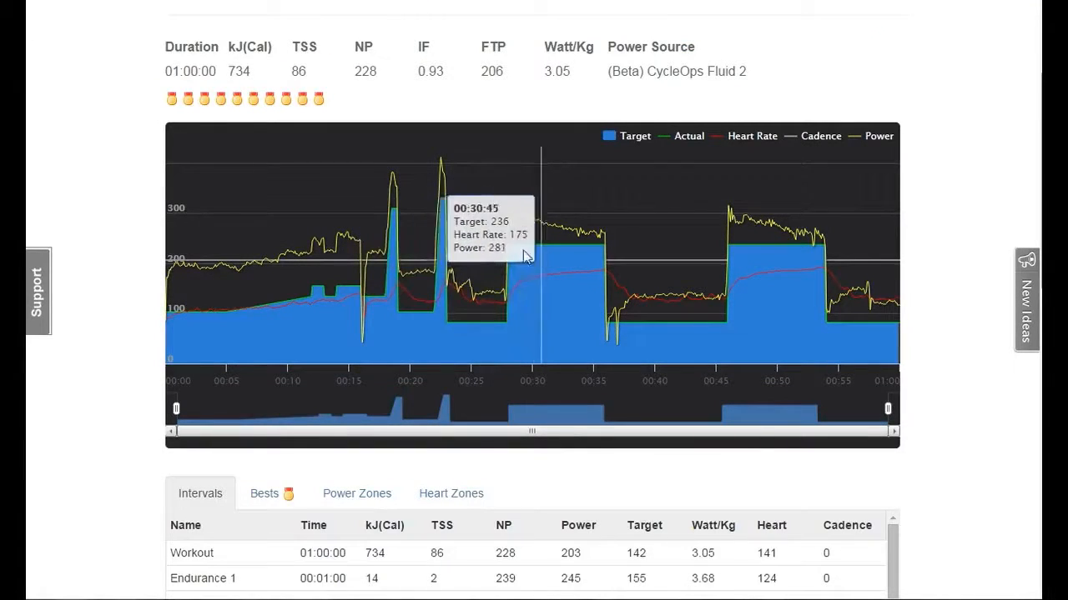
pyautogui.moveTo(767, 267)
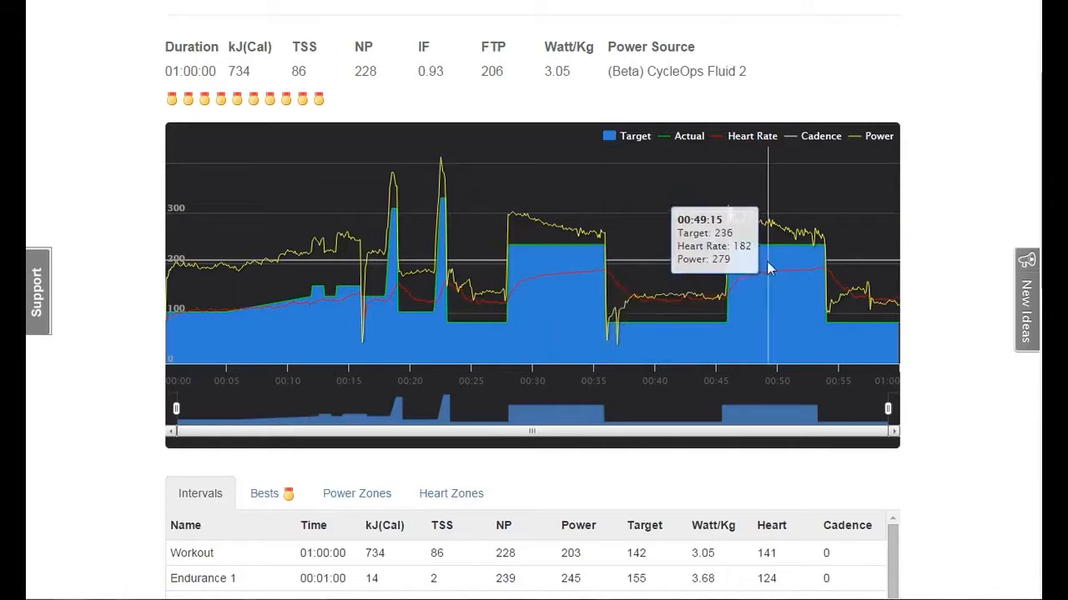
pyautogui.moveTo(503, 220)
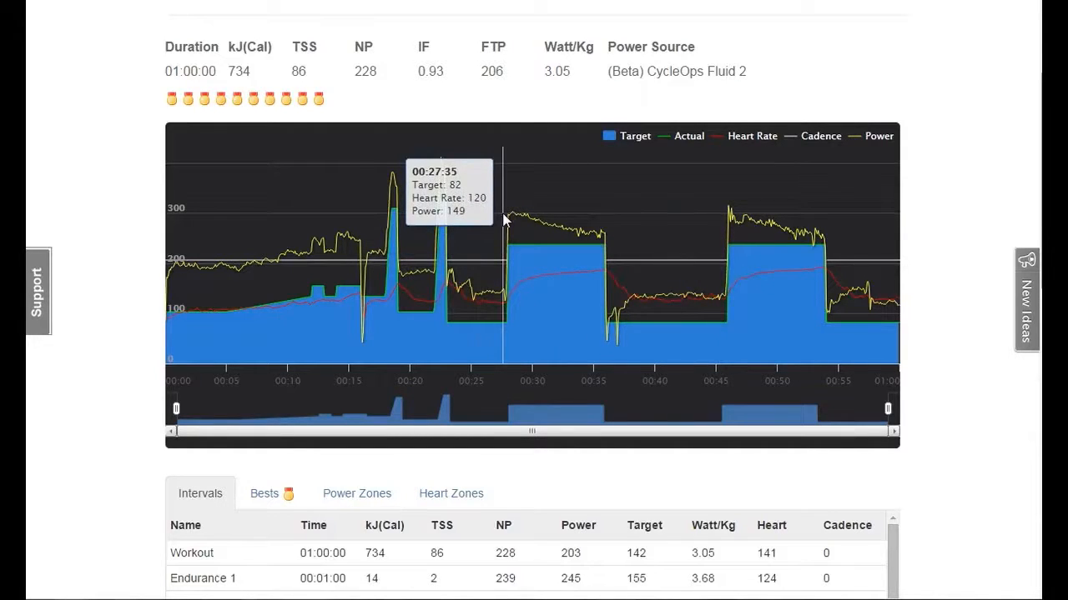
pyautogui.moveTo(668, 70)
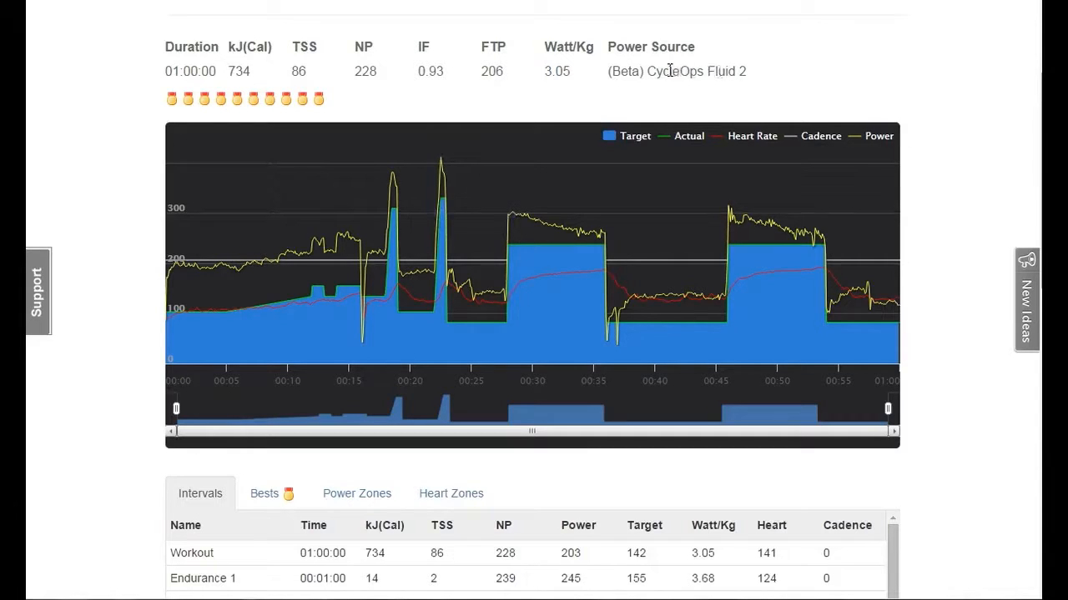
pyautogui.moveTo(747, 73)
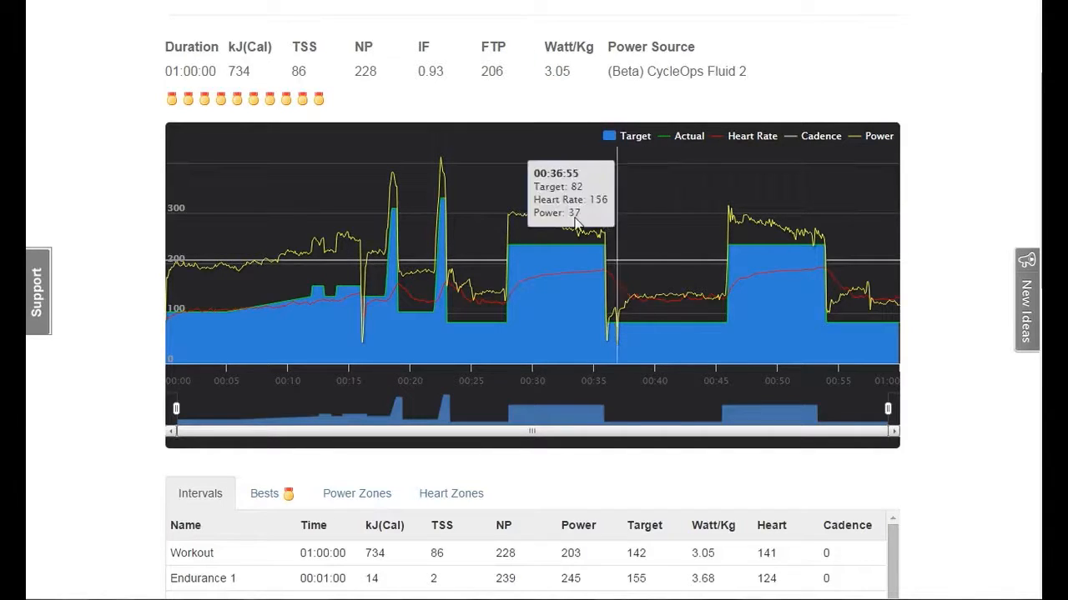
pyautogui.moveTo(507, 218)
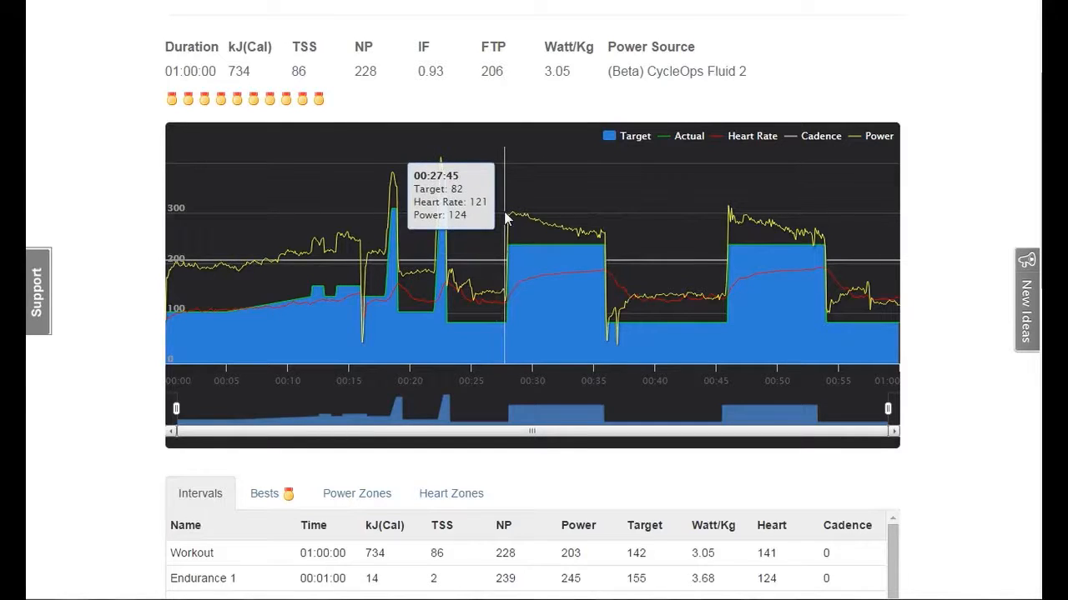
pyautogui.moveTo(500, 227)
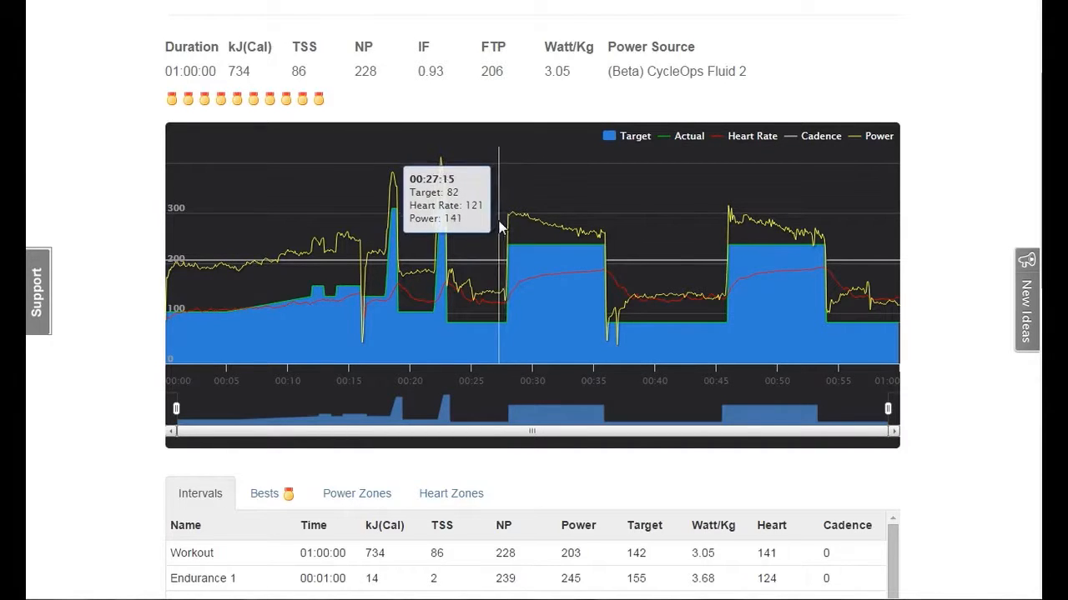
pyautogui.moveTo(504, 220)
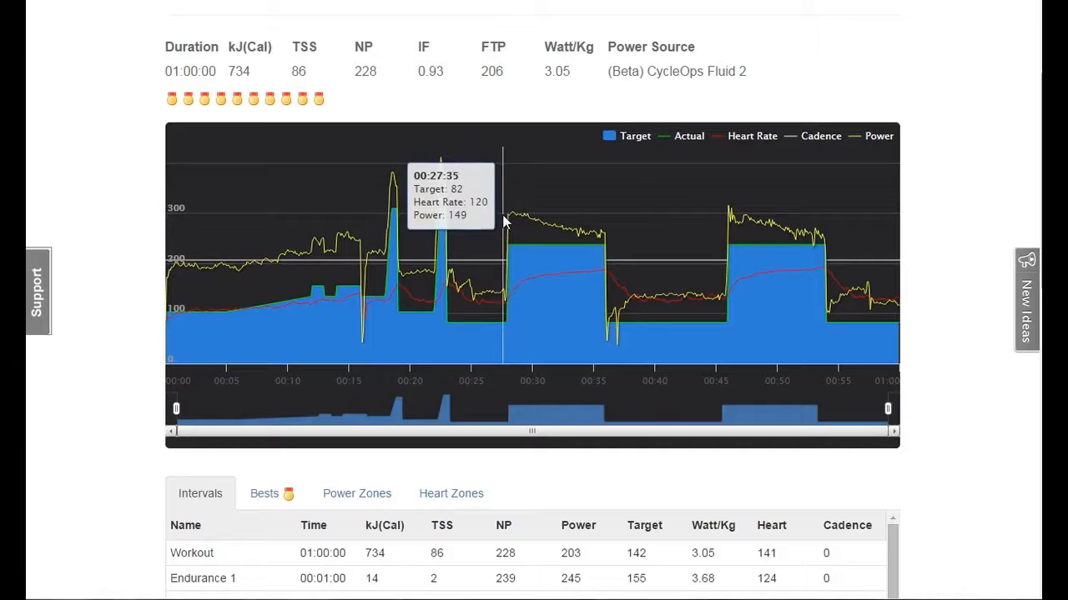
pyautogui.moveTo(513, 217)
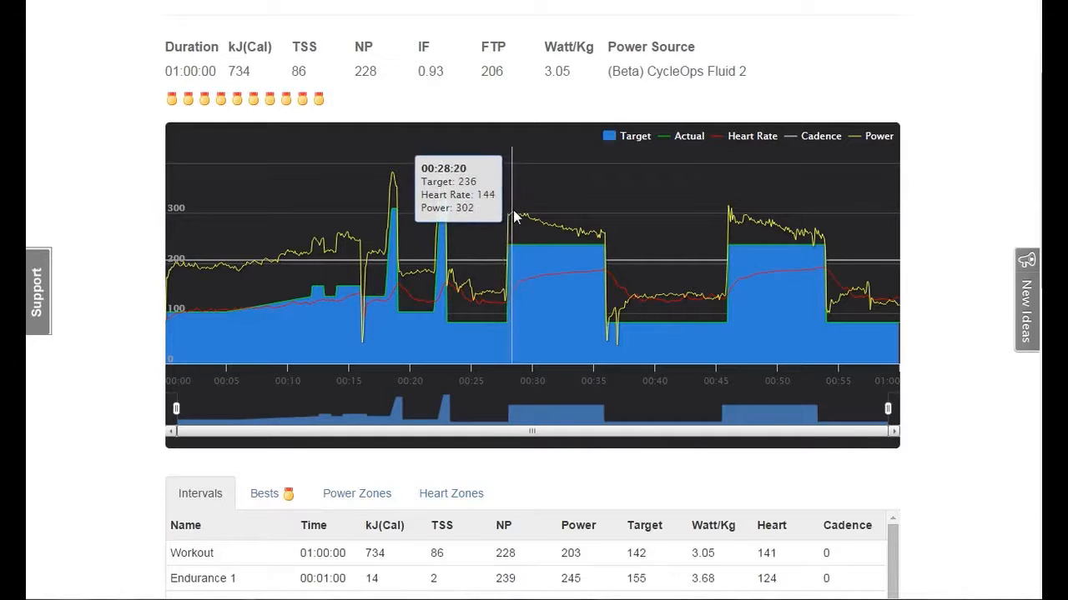
pyautogui.moveTo(535, 220)
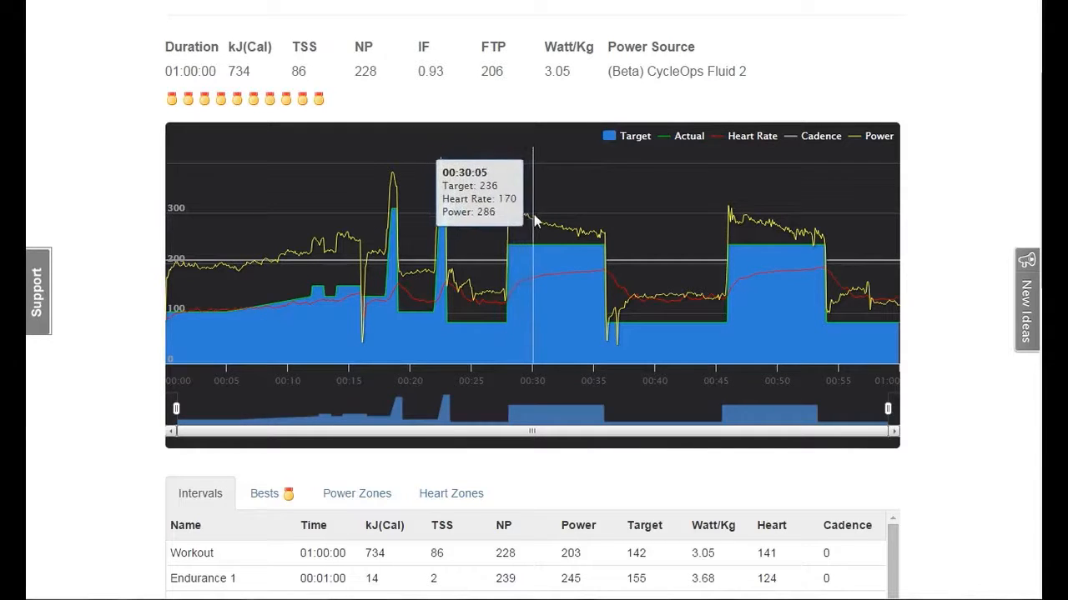
pyautogui.moveTo(599, 235)
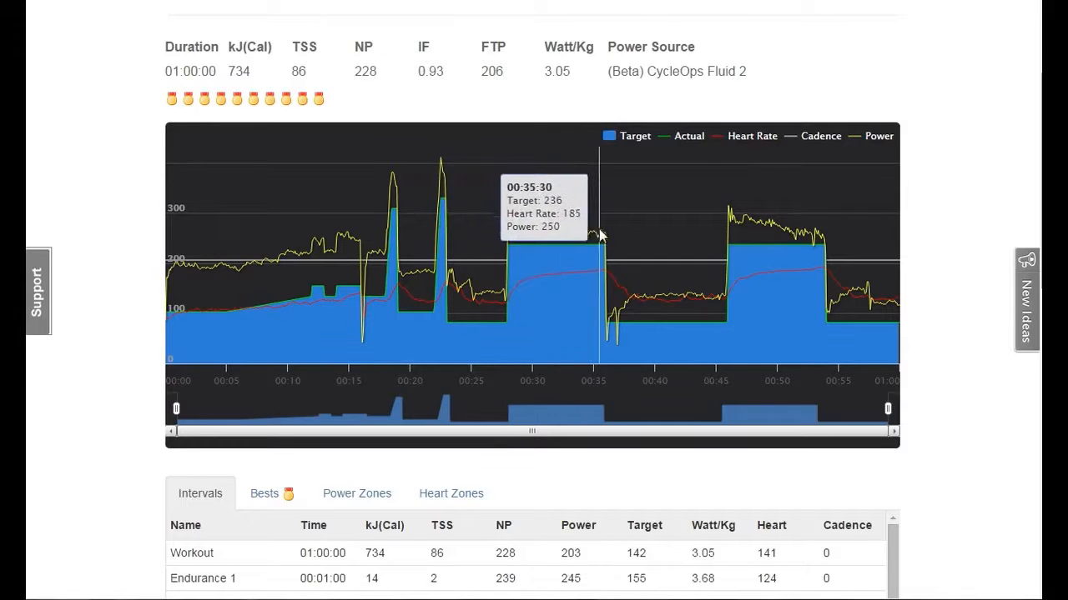
pyautogui.moveTo(754, 227)
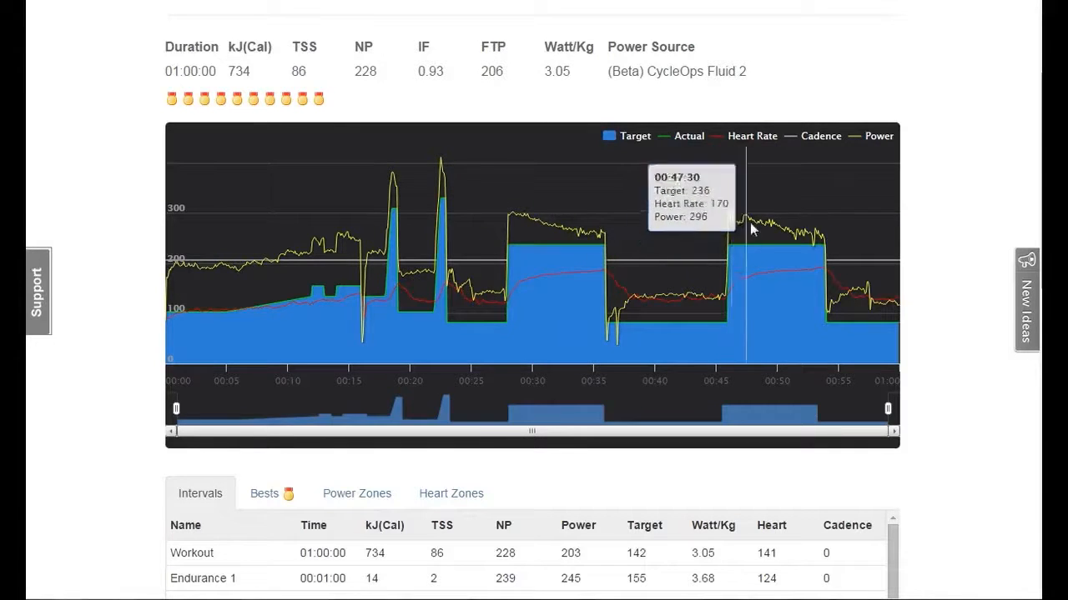
pyautogui.moveTo(768, 241)
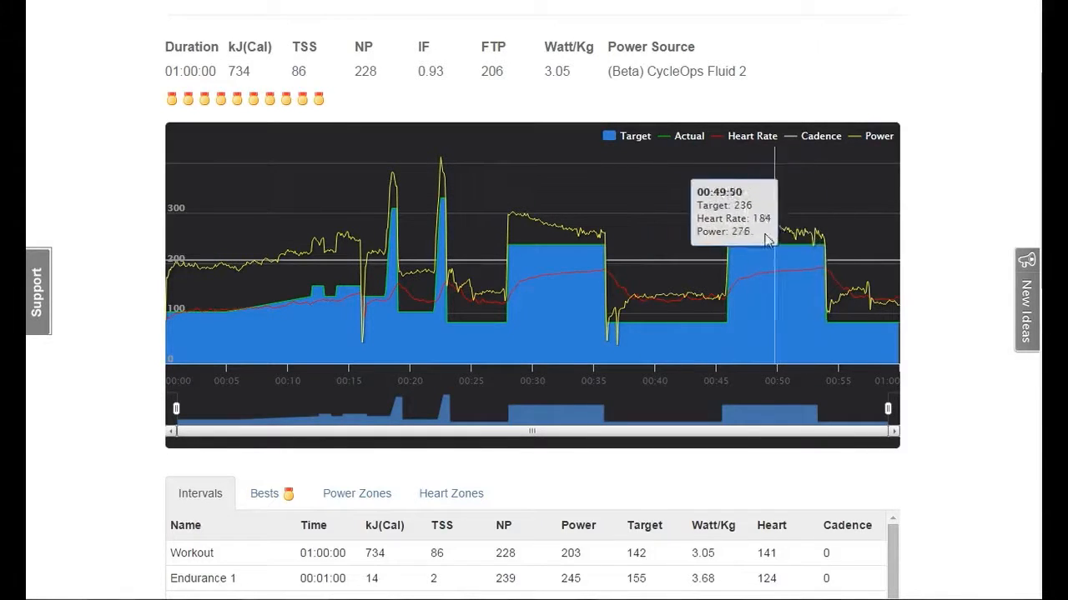
pyautogui.moveTo(730, 215)
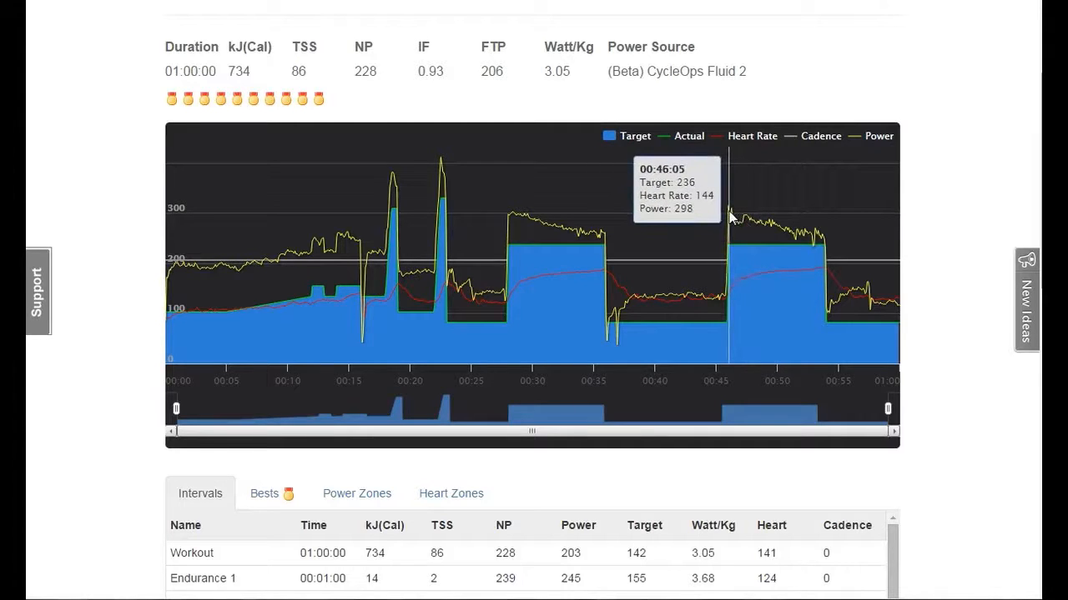
pyautogui.moveTo(804, 242)
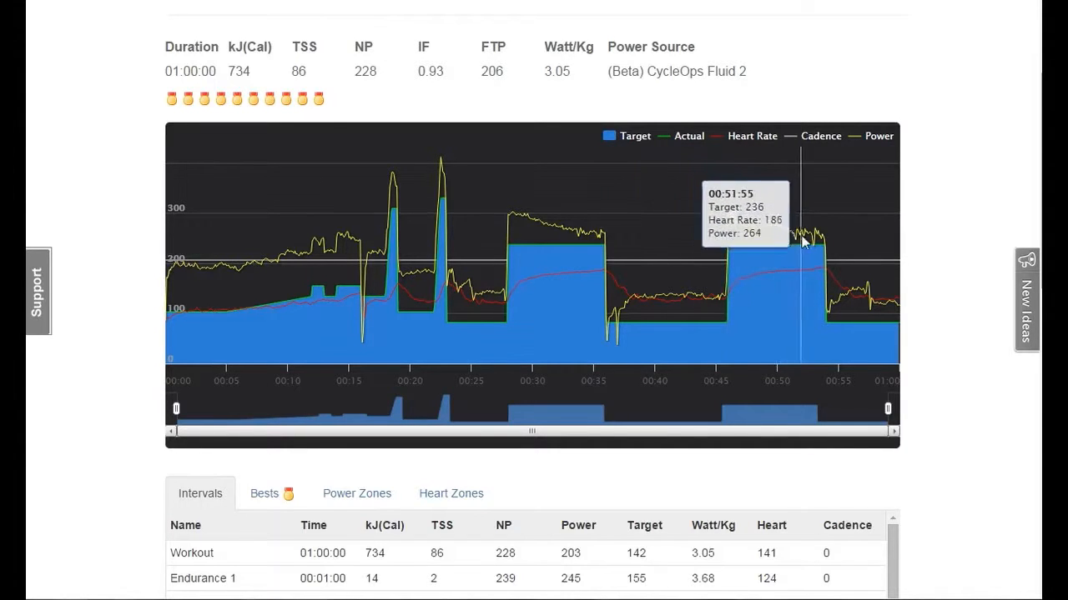
pyautogui.moveTo(774, 241)
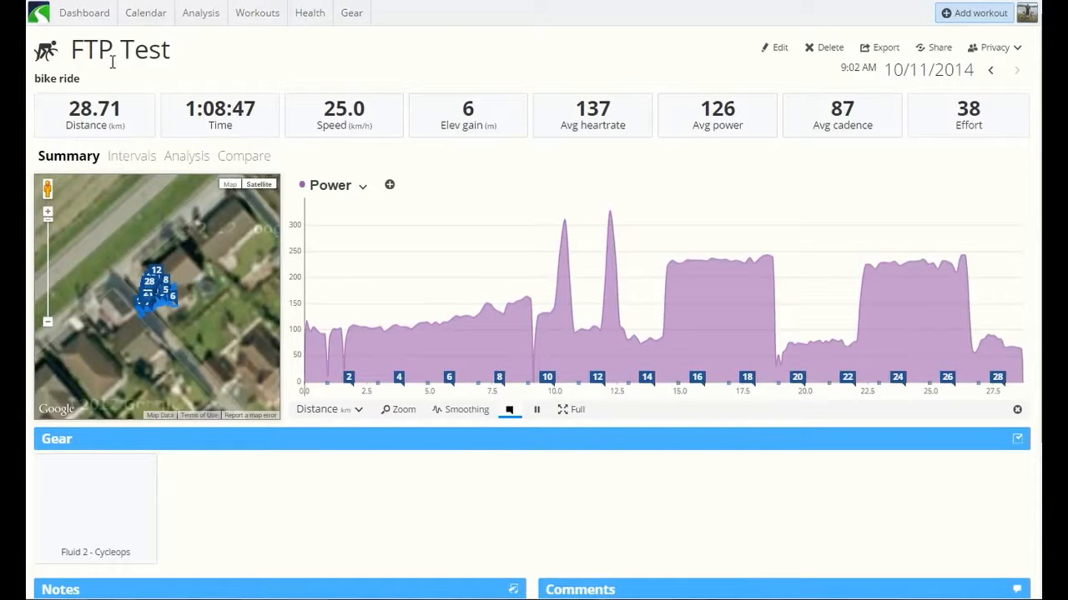
pyautogui.moveTo(797, 294)
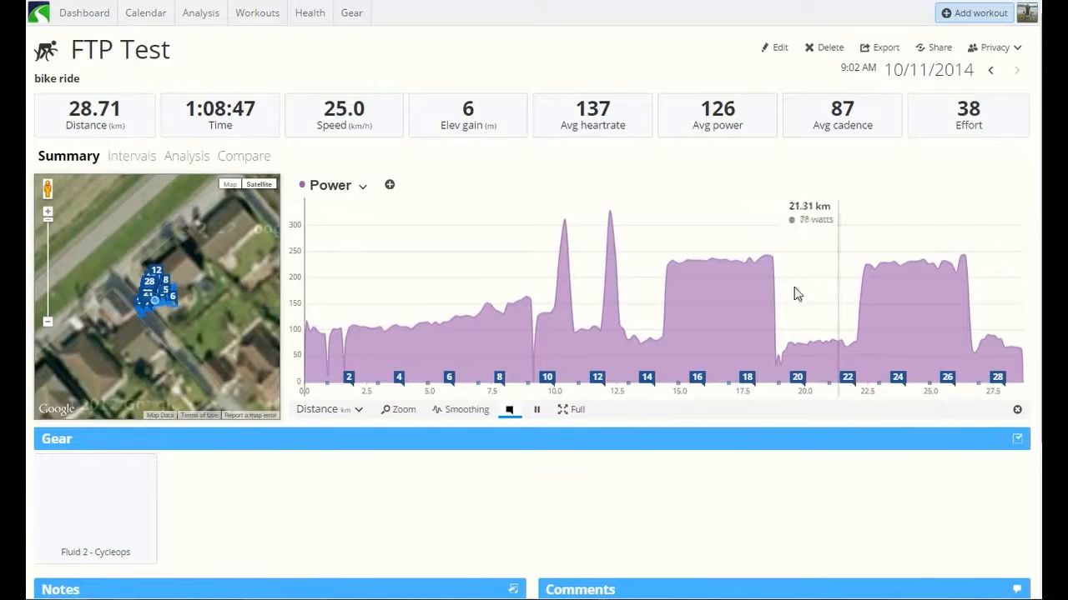
pyautogui.moveTo(517, 335)
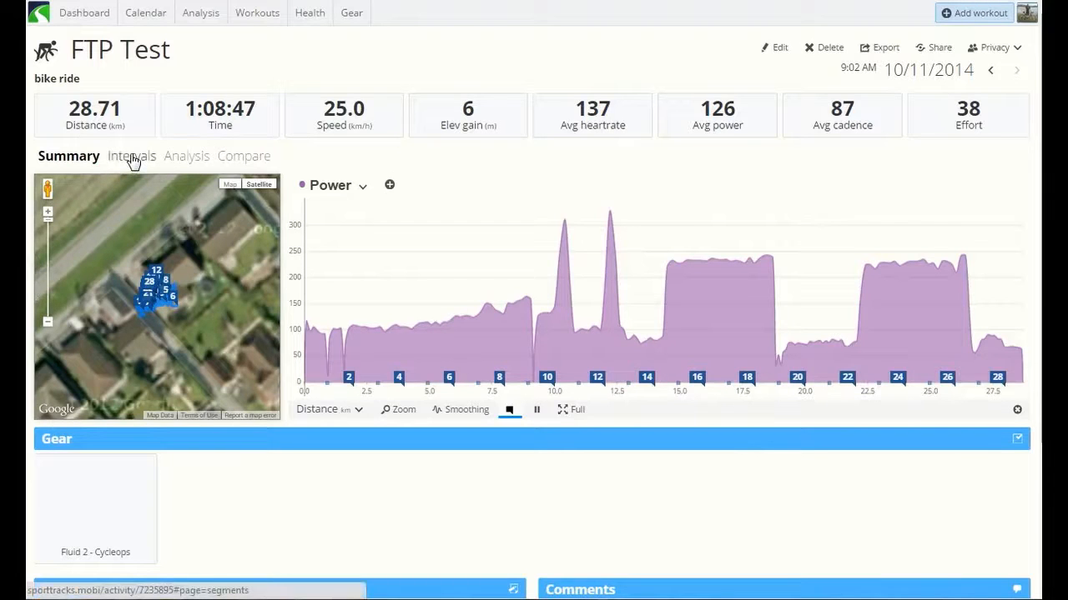
# - Show Lap 6 of the FTP Test broken down by Power zones instead of Heart Rate
pyautogui.click(130, 157)
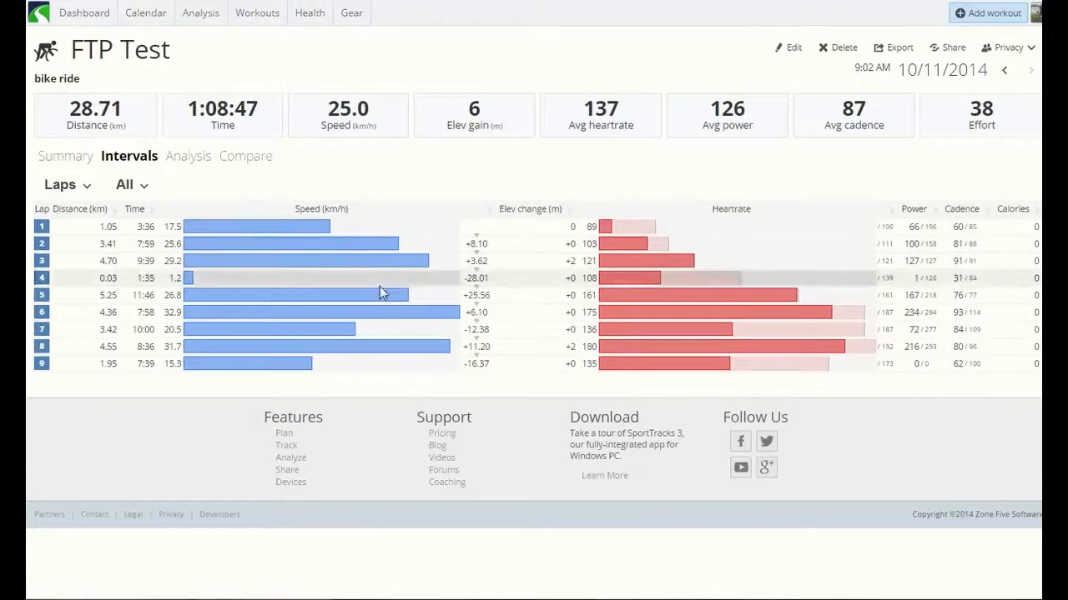
pyautogui.moveTo(141, 330)
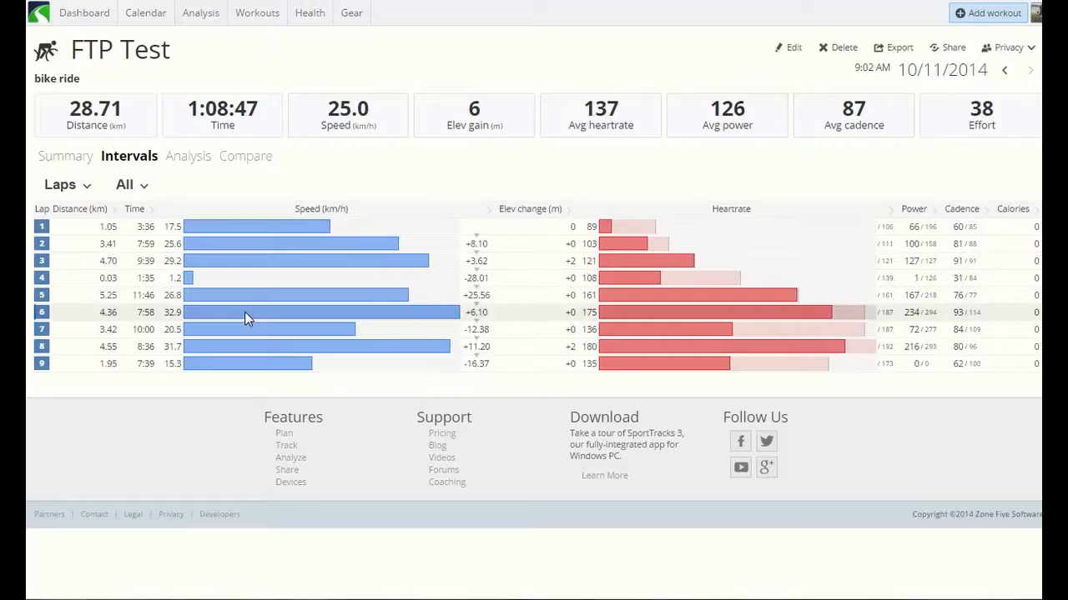
pyautogui.click(247, 312)
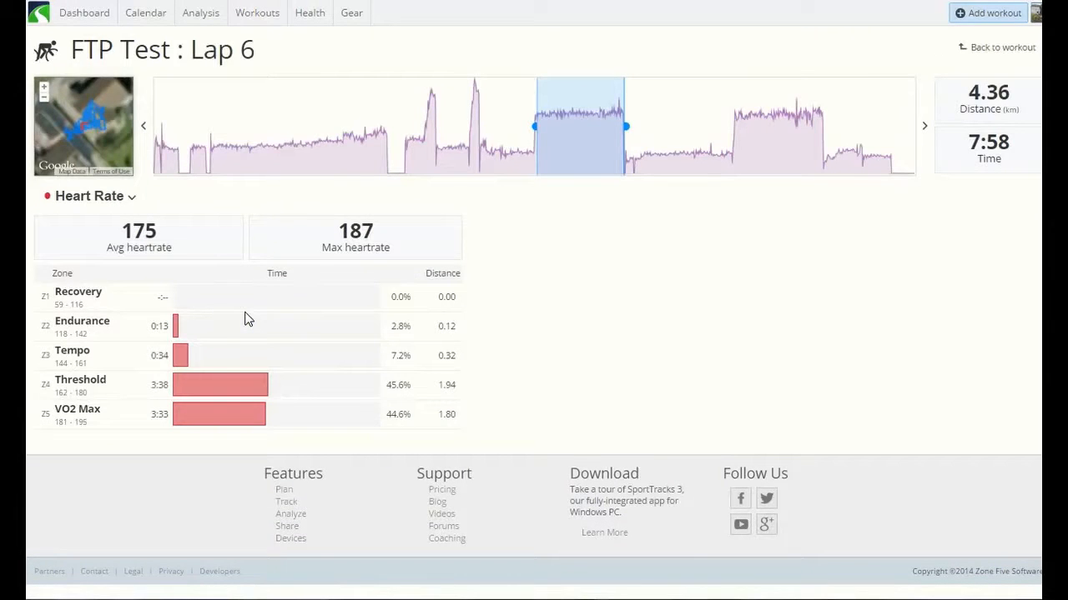
pyautogui.moveTo(114, 242)
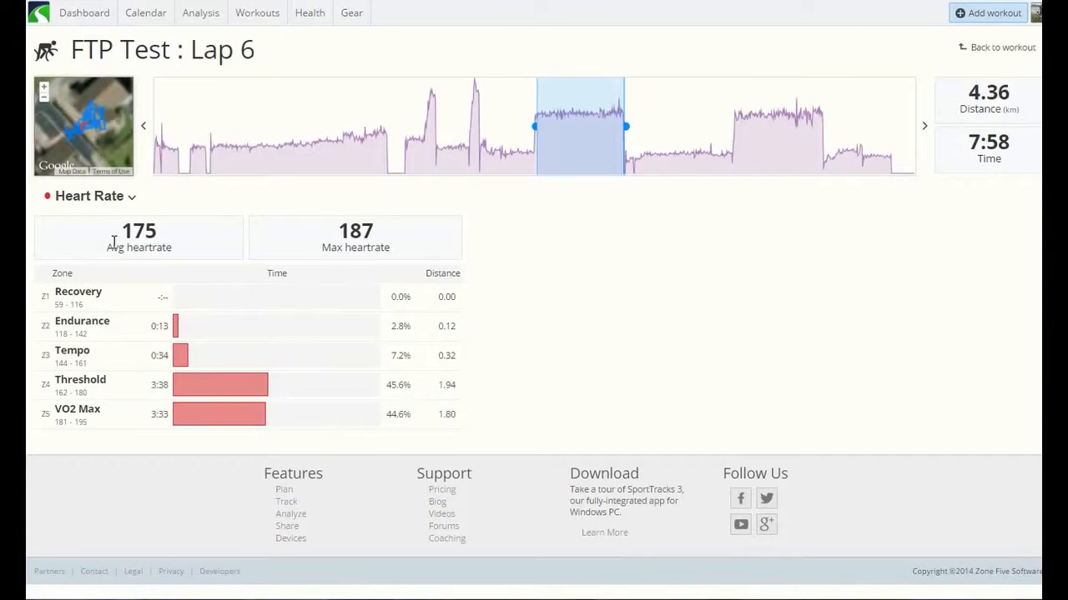
pyautogui.click(90, 195)
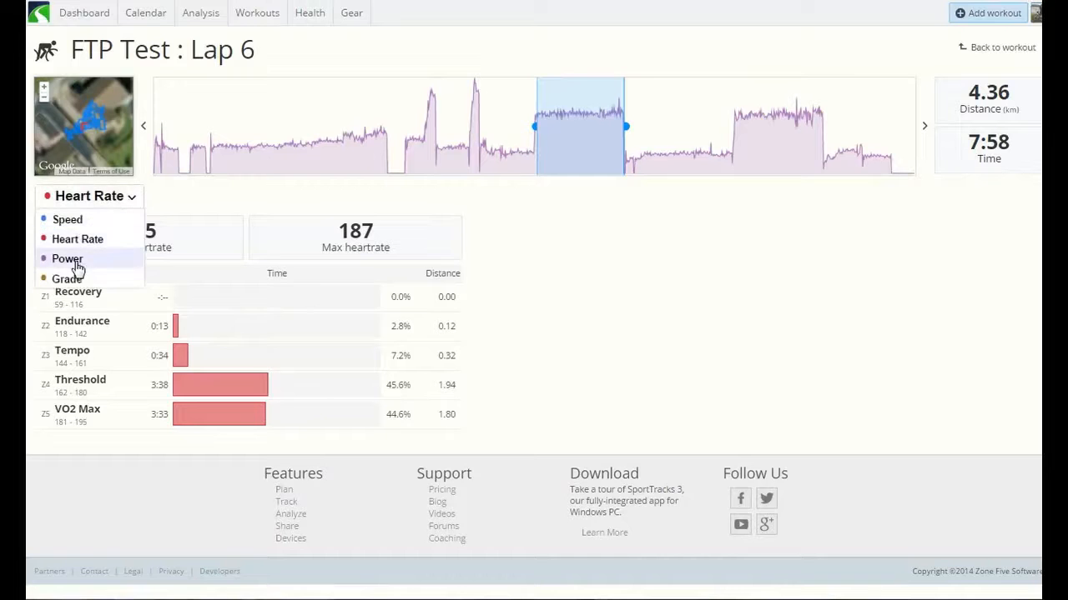
pyautogui.click(67, 259)
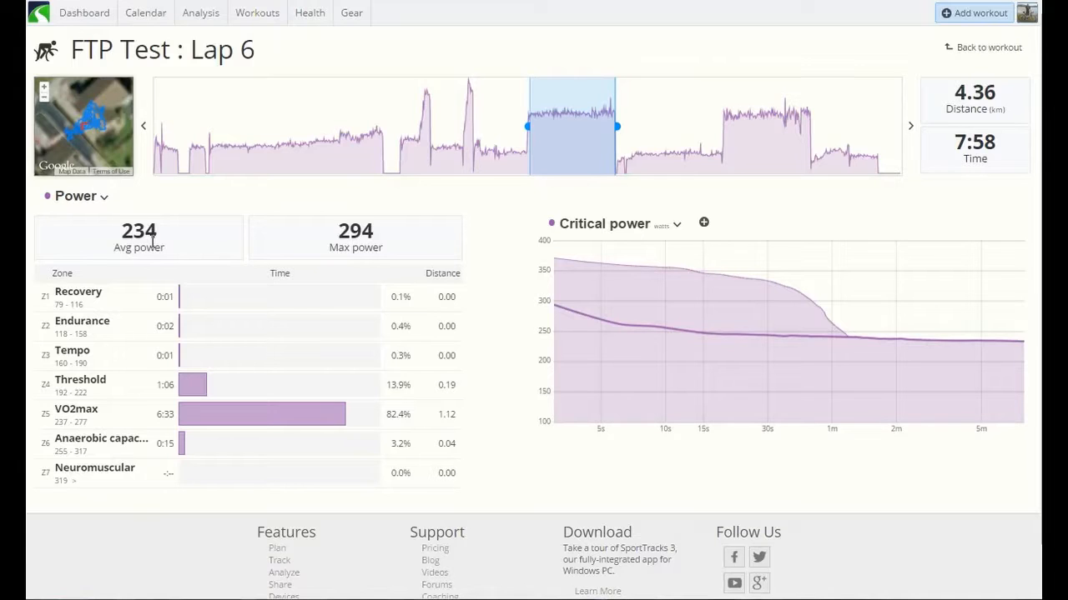
pyautogui.moveTo(147, 247)
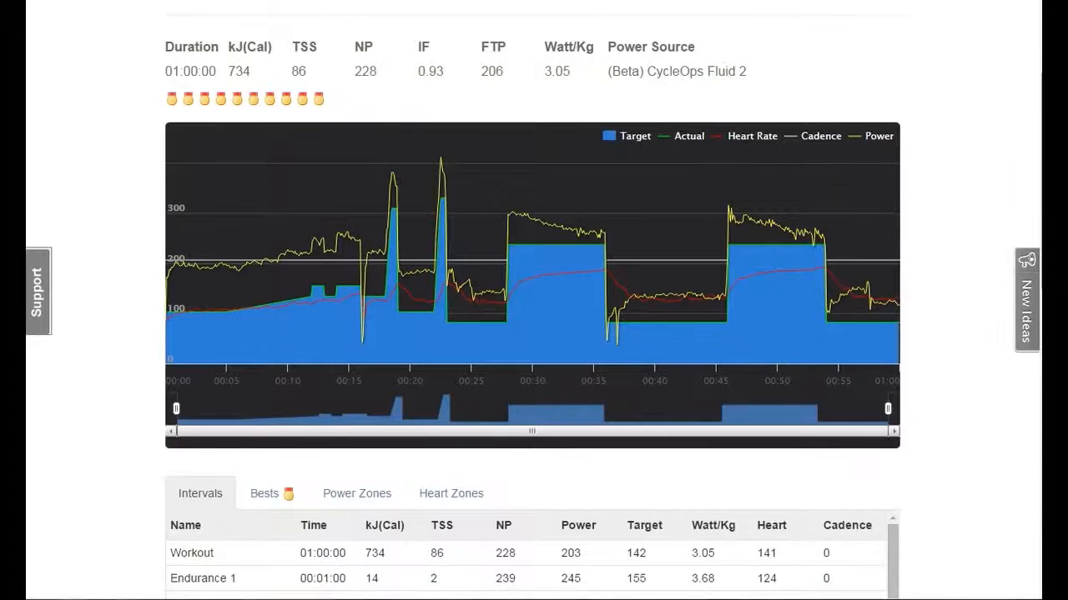
pyautogui.moveTo(459, 430)
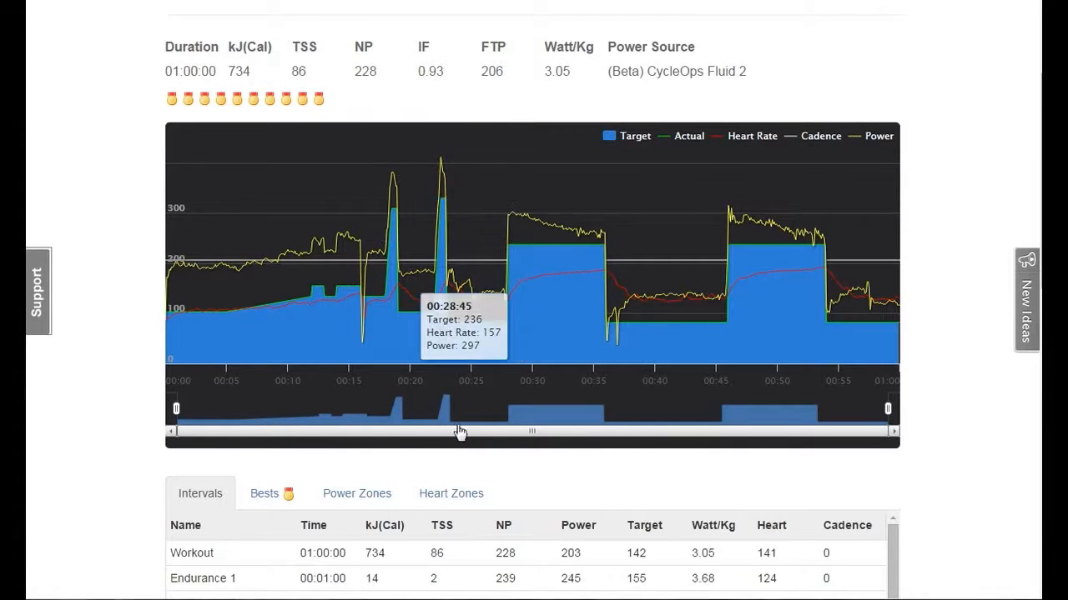
# - Scroll to the Intervals tab showing VO2 Max 2 at 276 W and VO2 Max 3 at 273 W
pyautogui.scroll(-3)
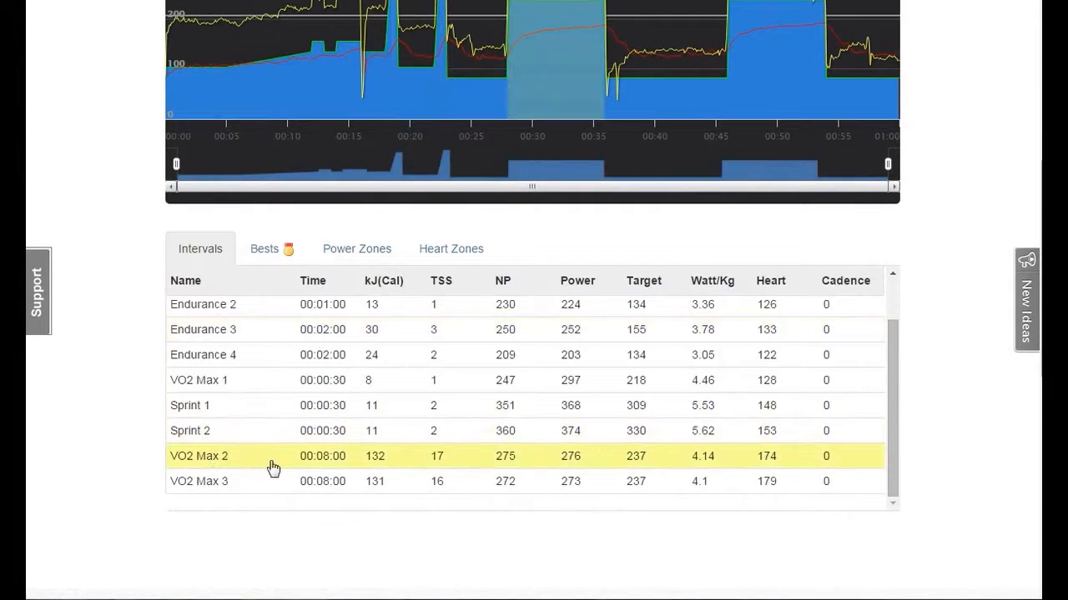
pyautogui.moveTo(335, 467)
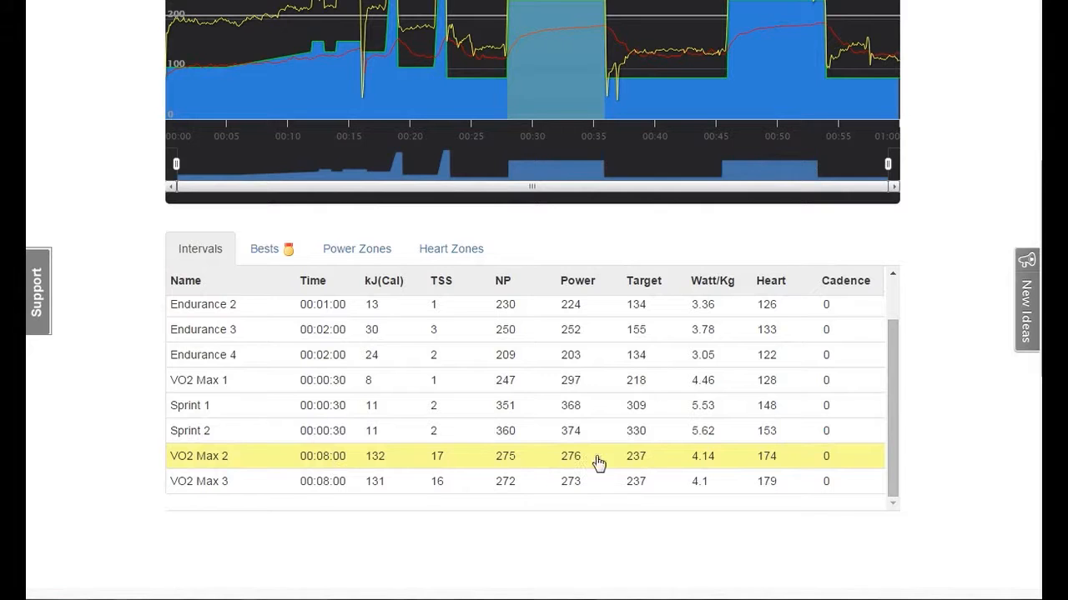
pyautogui.moveTo(567, 464)
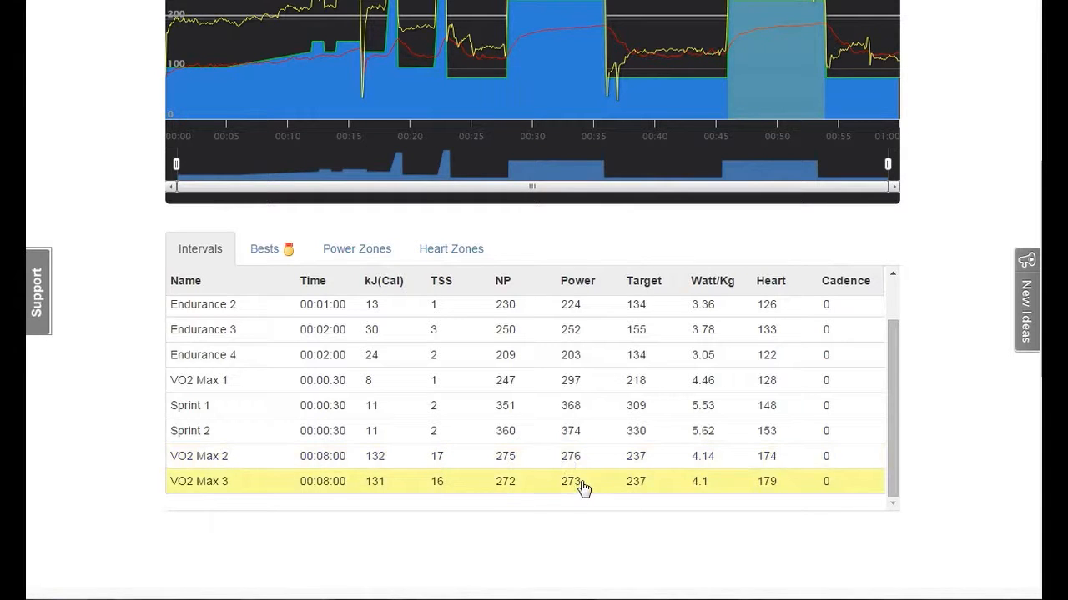
pyautogui.scroll(-3)
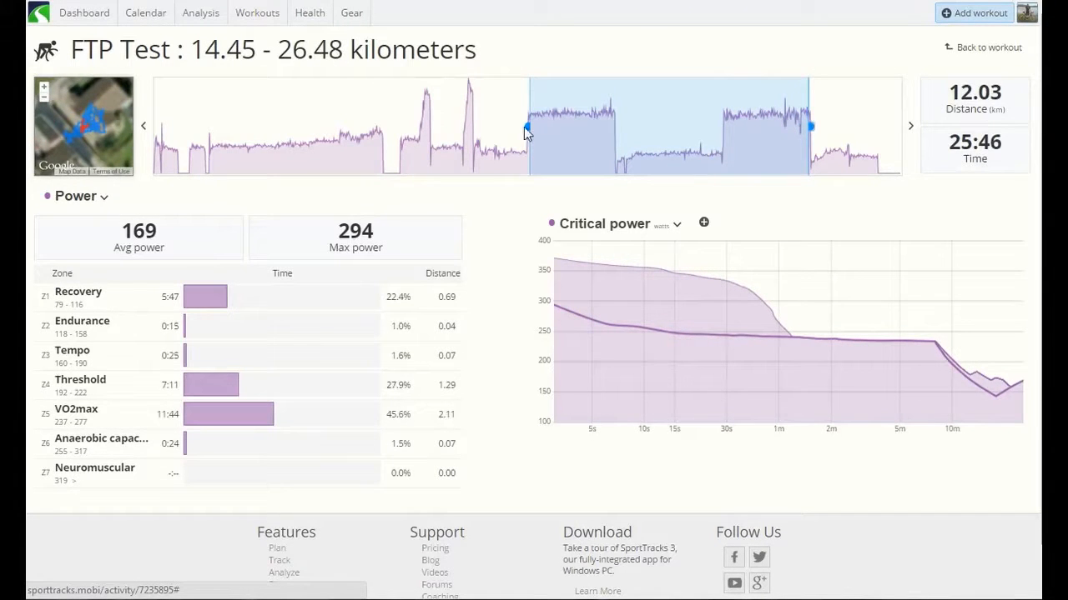
# - Drag the graph selection's left handle so the analysed stretch covers about 22.3–26.48 km at 228 W
pyautogui.moveTo(526, 127); pyautogui.dragTo(734, 127)
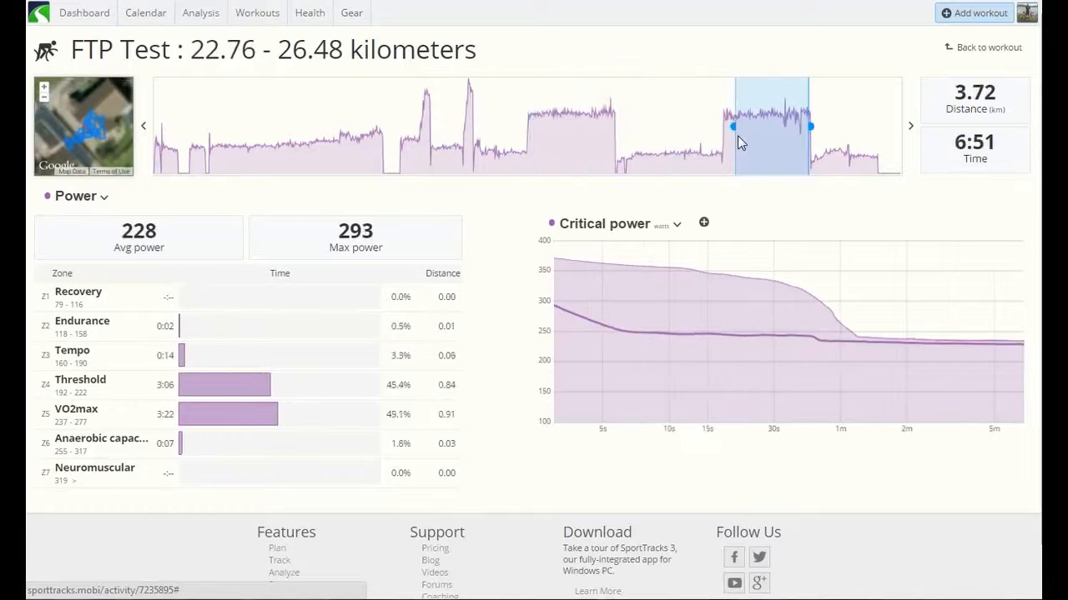
pyautogui.moveTo(733, 126); pyautogui.dragTo(724, 127)
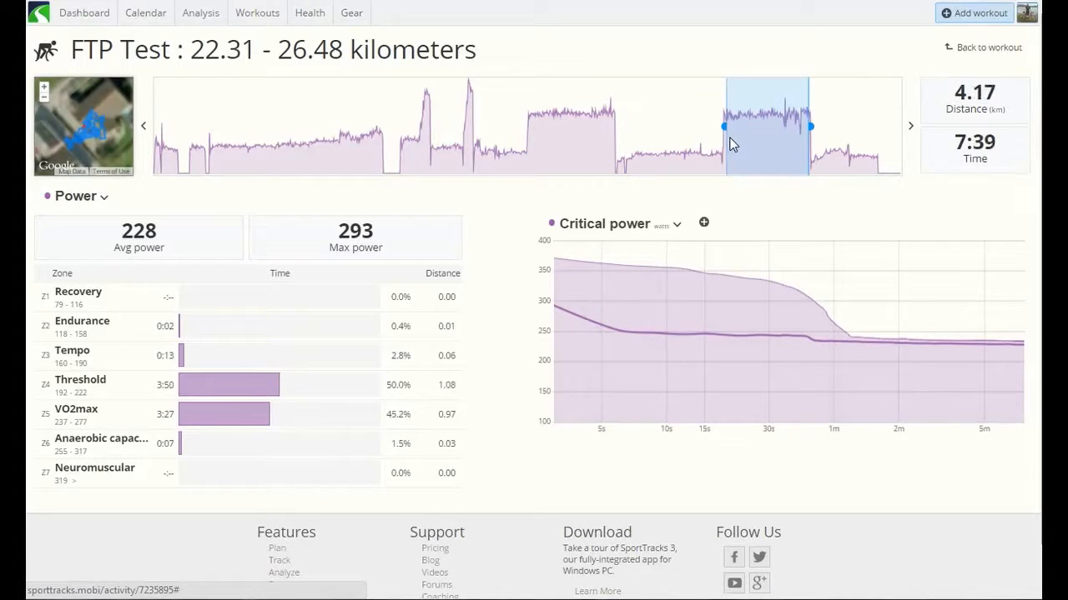
pyautogui.moveTo(724, 127); pyautogui.dragTo(726, 127)
pyautogui.write('234 +')
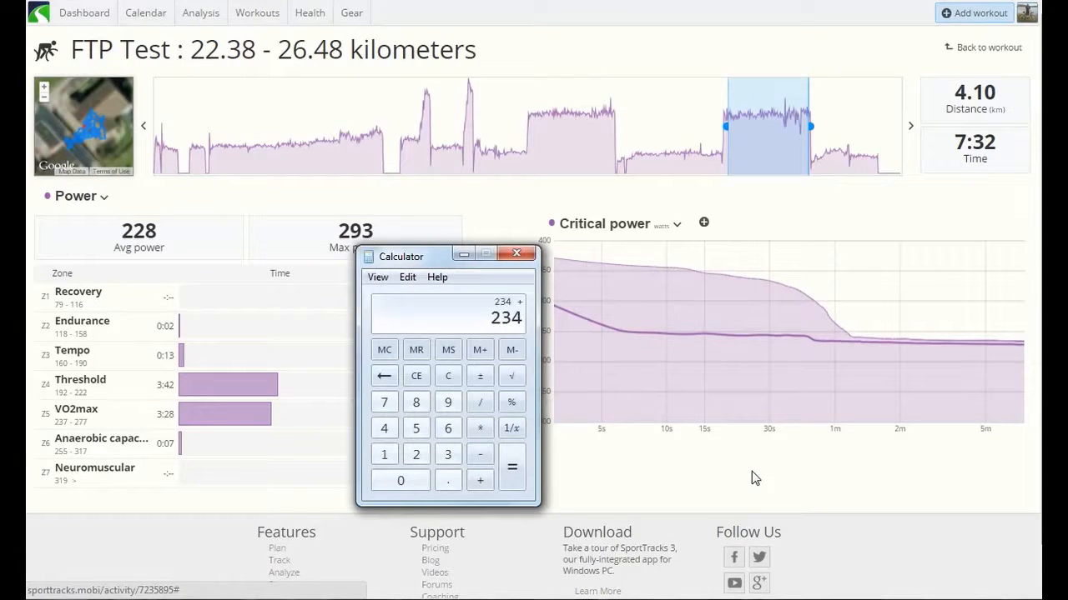
# - Compute the 207.9 W FTP estimate from the average power in Calculator and close it
pyautogui.click(512, 467)
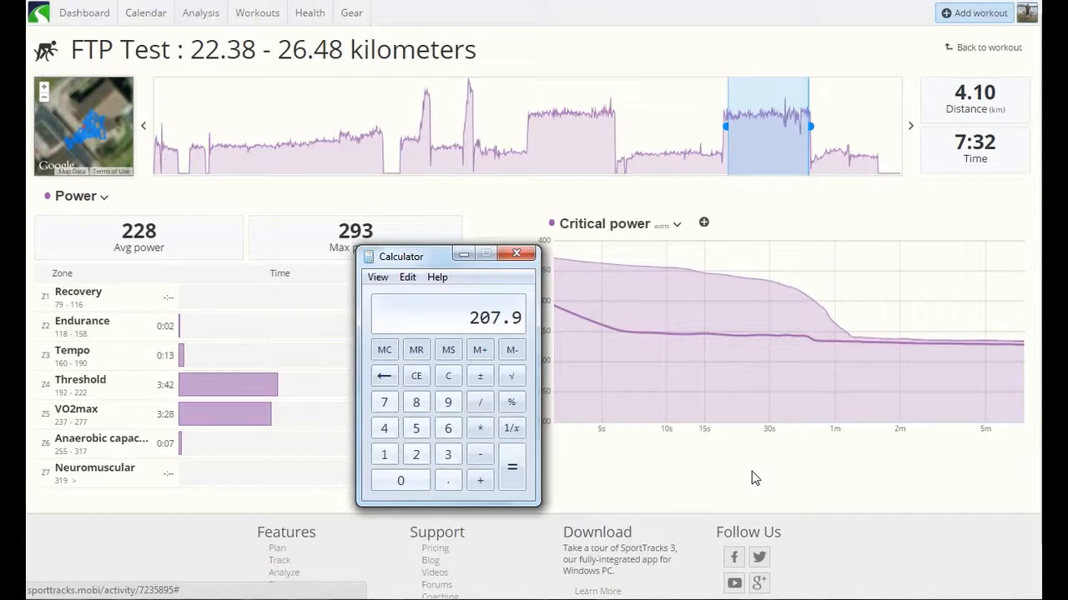
pyautogui.moveTo(515, 253)
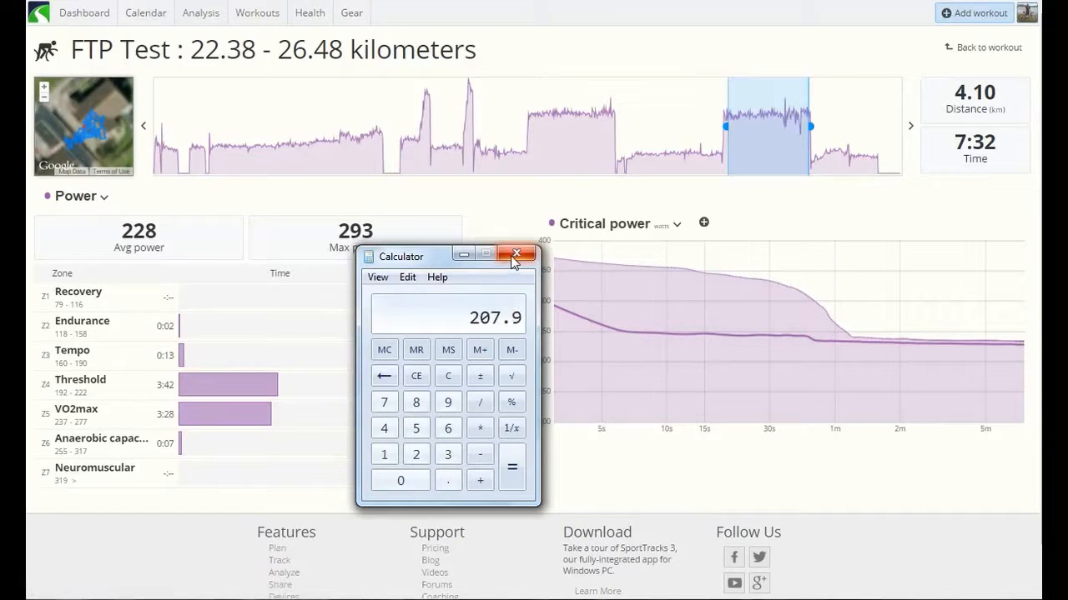
pyautogui.moveTo(514, 254)
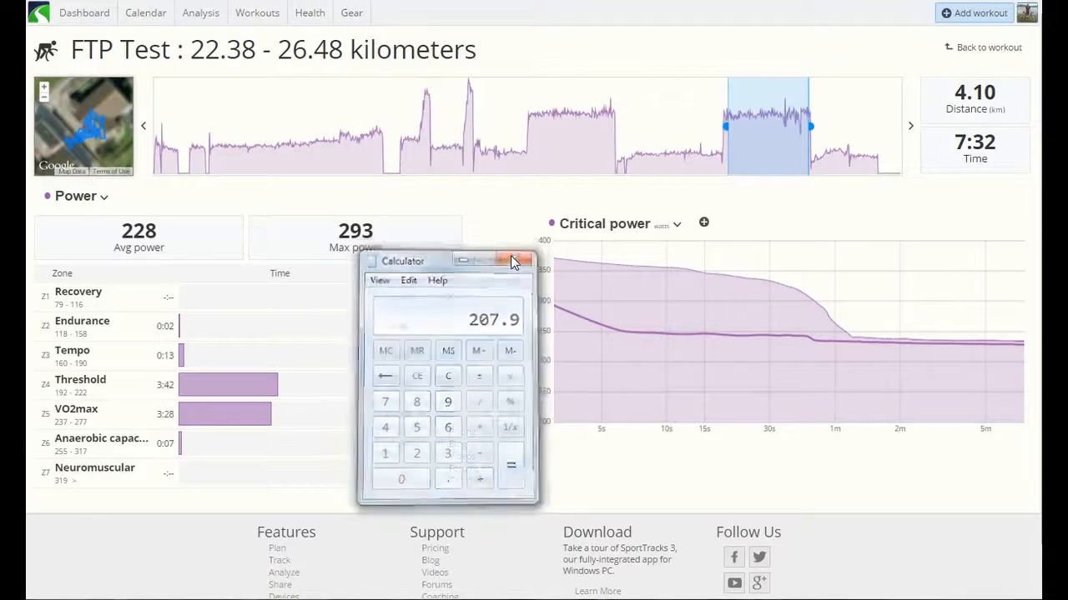
pyautogui.click(520, 261)
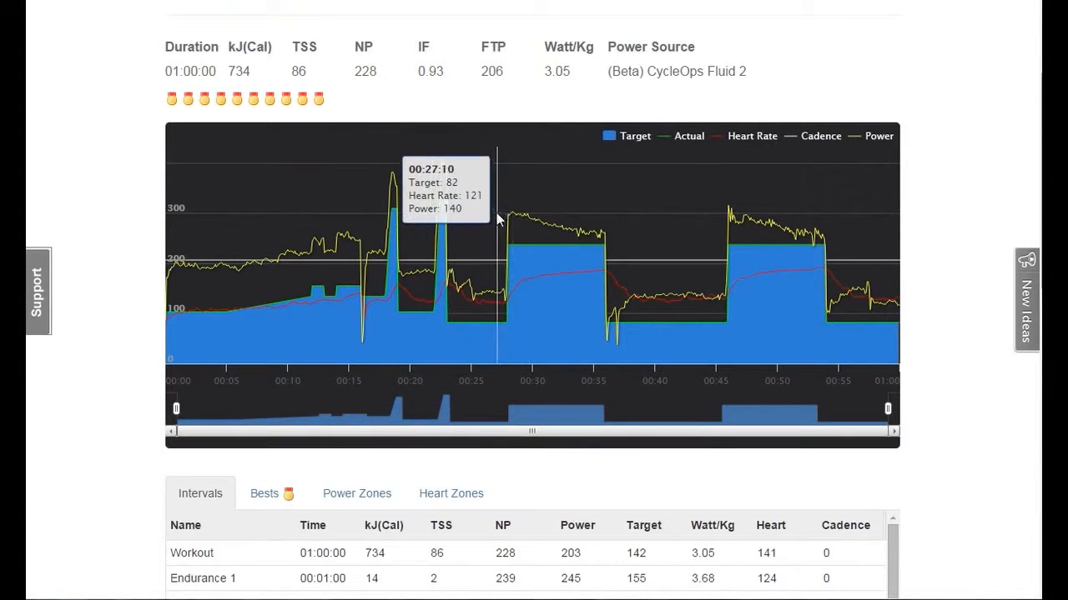
pyautogui.moveTo(598, 237)
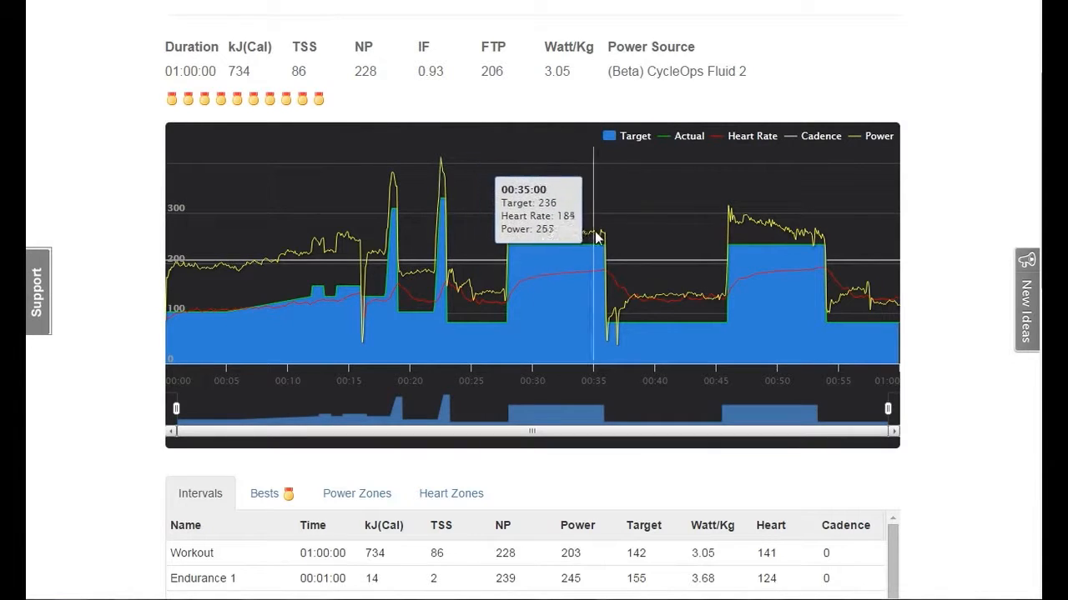
pyautogui.moveTo(594, 240)
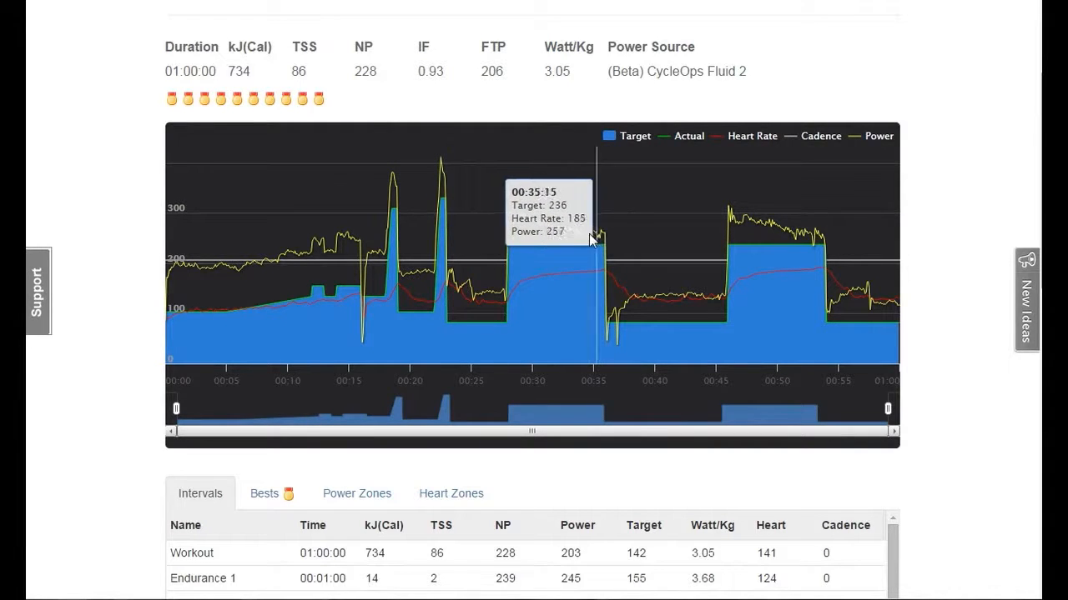
pyautogui.moveTo(598, 237)
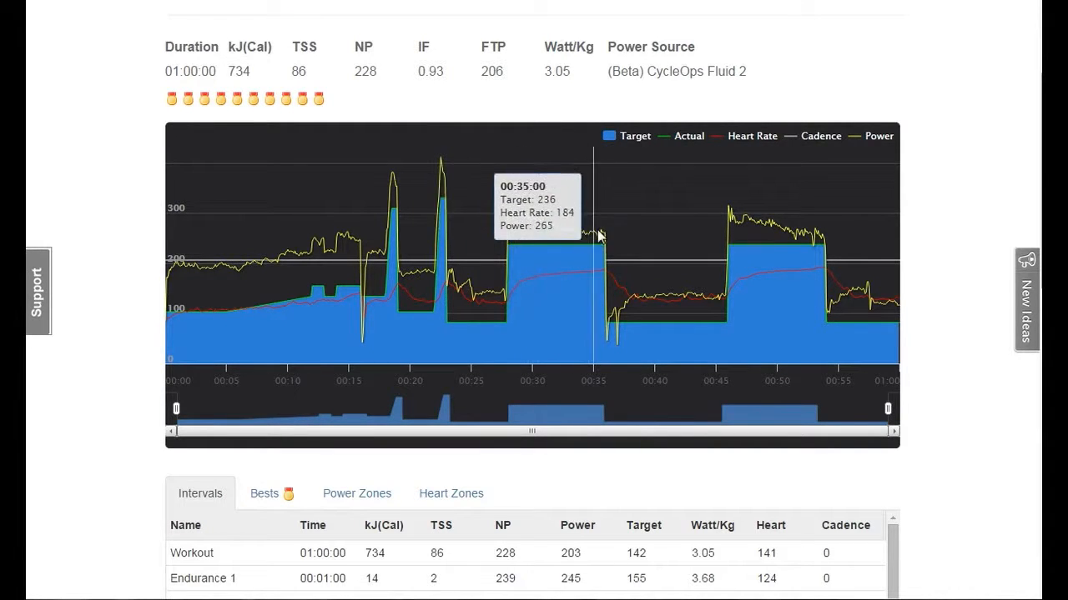
pyautogui.moveTo(814, 237)
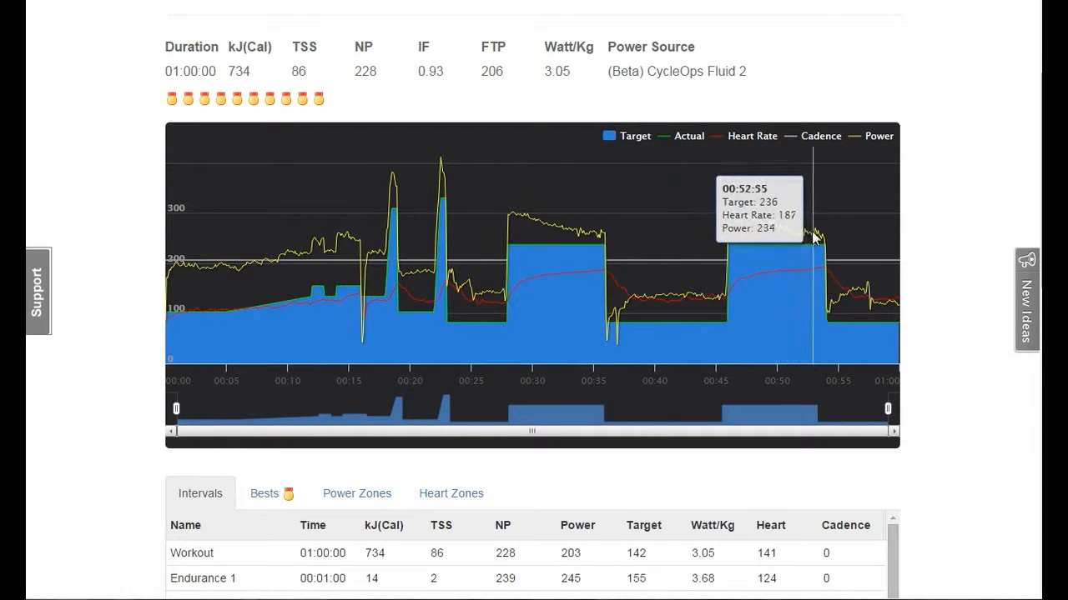
pyautogui.moveTo(563, 257)
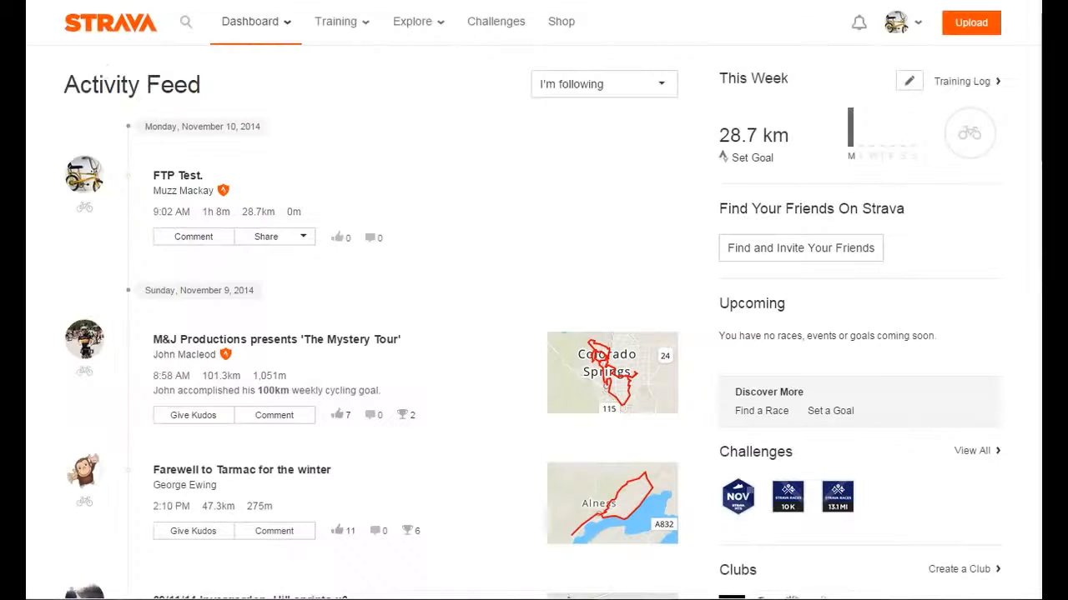
pyautogui.moveTo(170, 182)
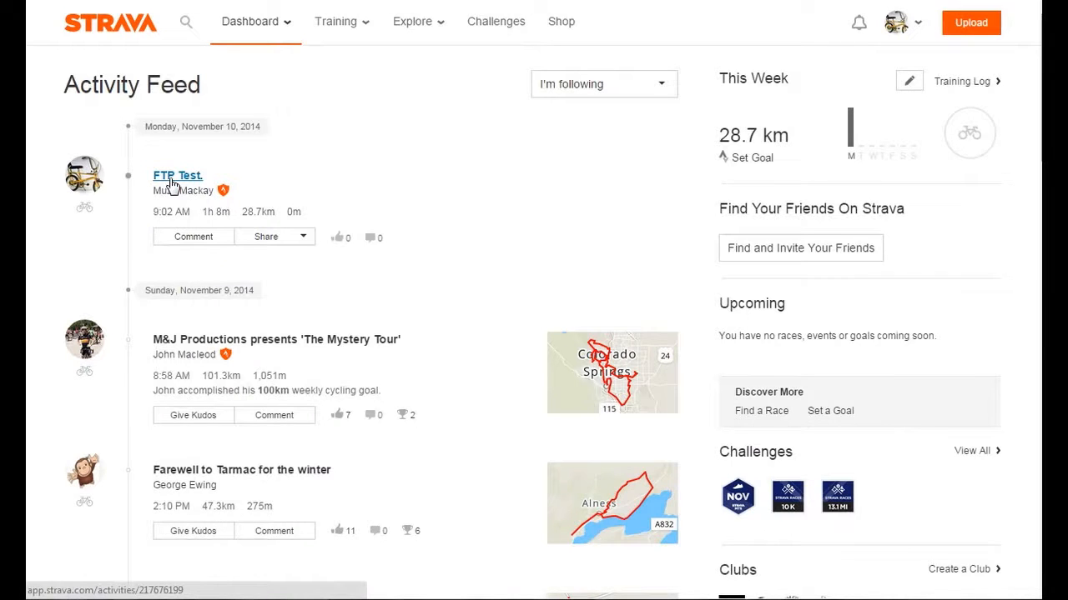
# - View the FTP Test activity's Laps breakdown with lap 6 at 233 W and lap 8 at 216 W
pyautogui.click(177, 175)
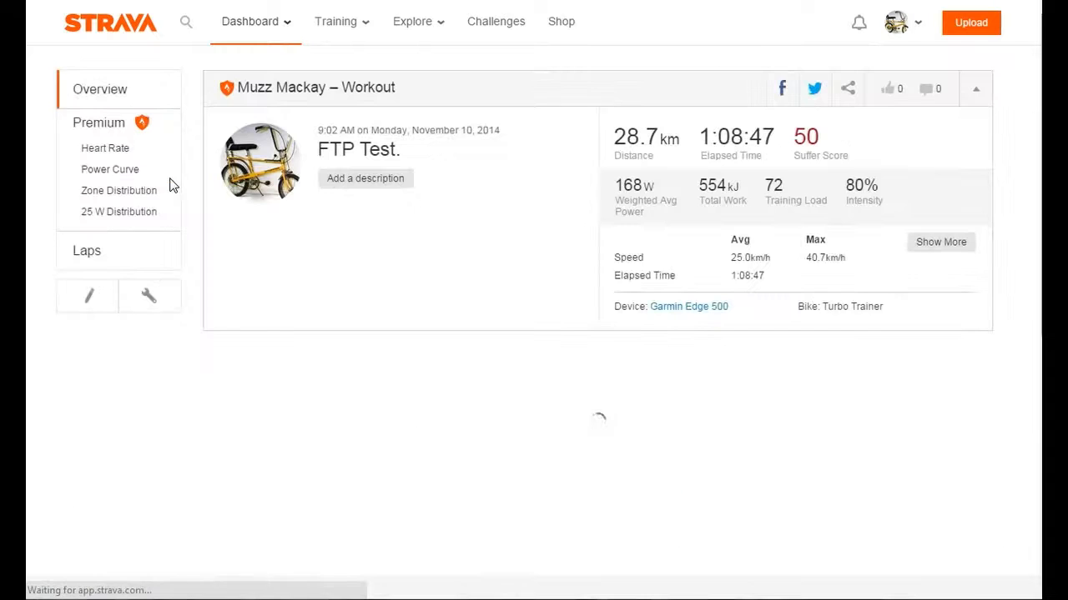
pyautogui.click(86, 250)
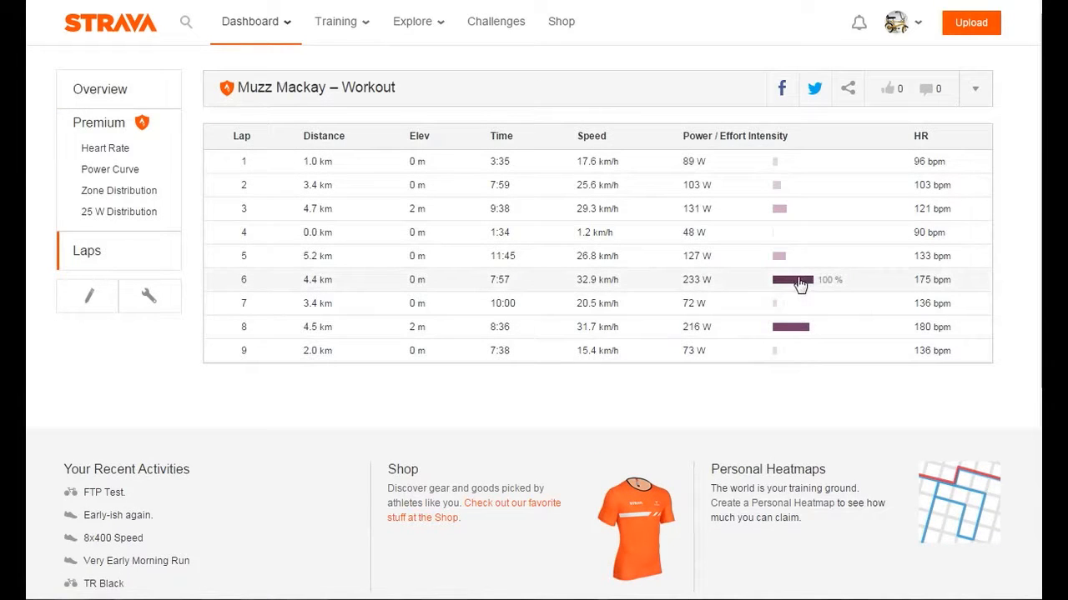
pyautogui.moveTo(801, 293)
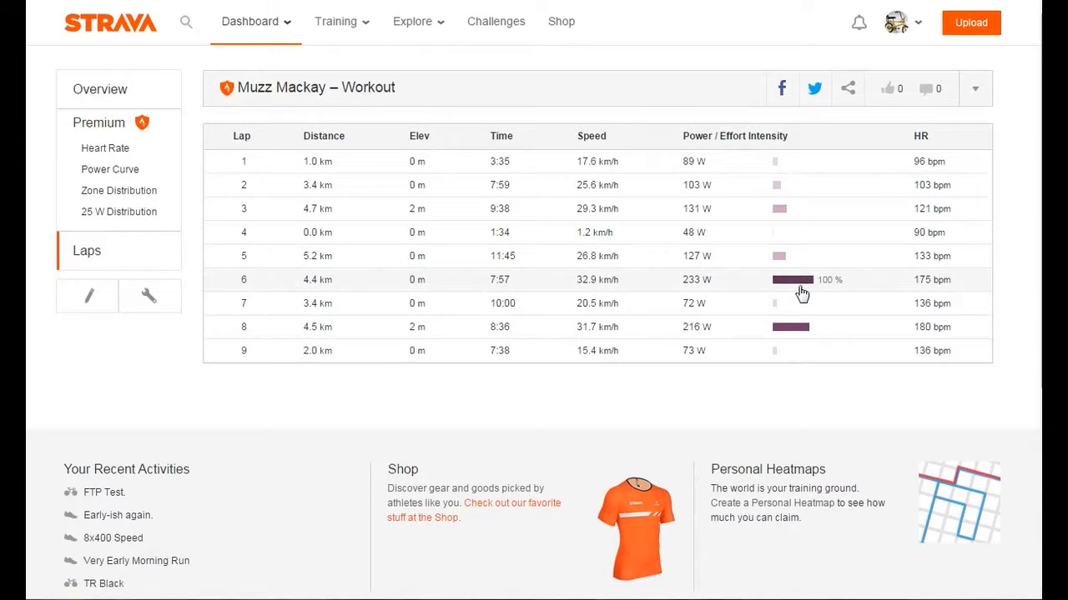
pyautogui.moveTo(801, 332)
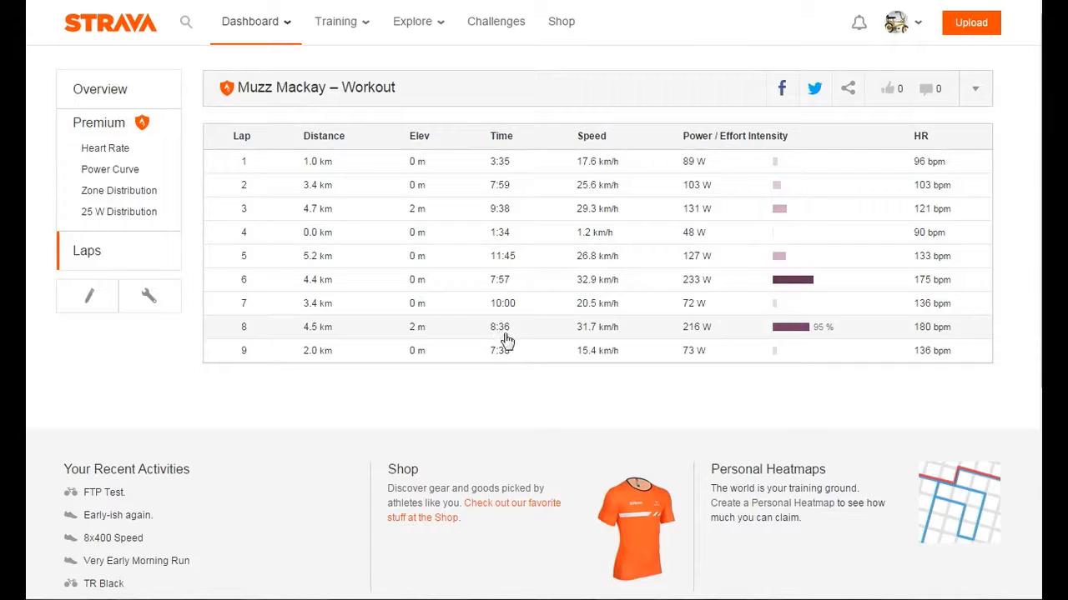
pyautogui.moveTo(504, 337)
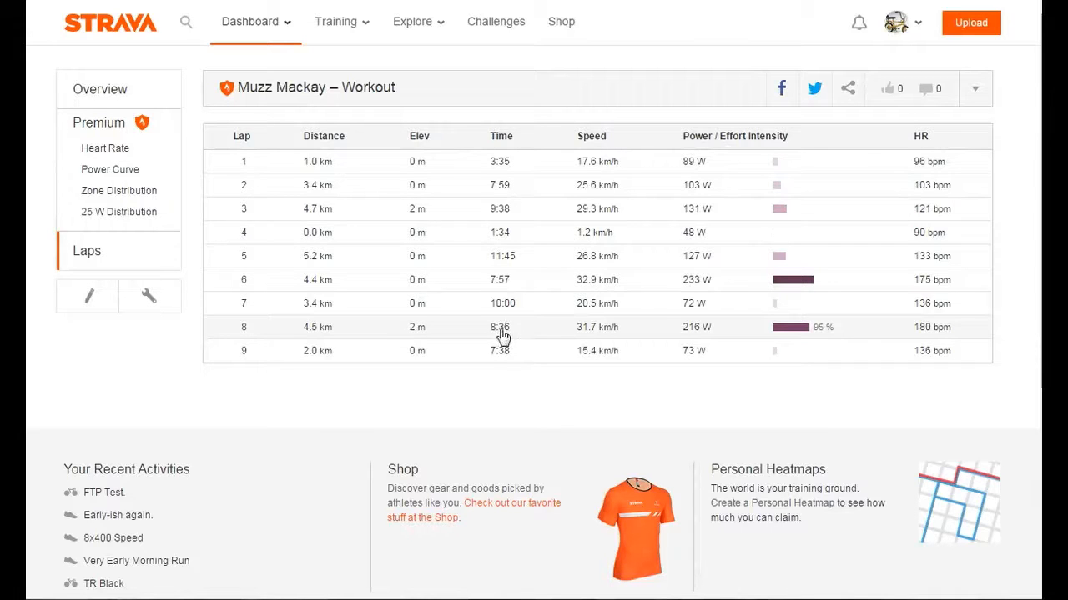
pyautogui.moveTo(689, 337)
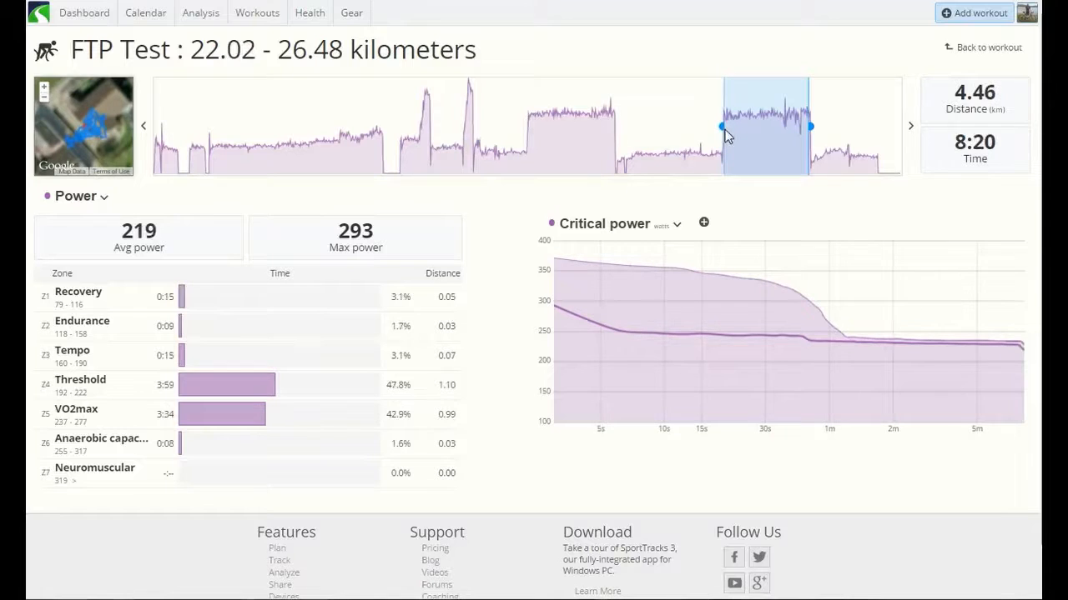
# - Nudge the selection's left handle so the stretch starts at 22.17 km, averaging 227 W over 7:54
pyautogui.moveTo(720, 127); pyautogui.dragTo(731, 127)
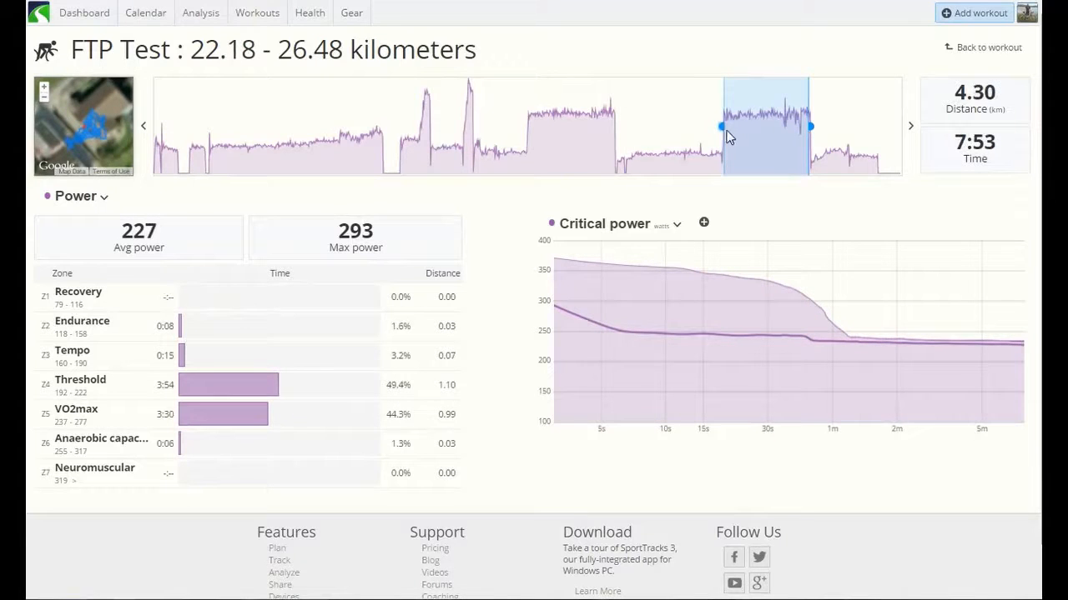
pyautogui.moveTo(720, 126); pyautogui.dragTo(725, 127)
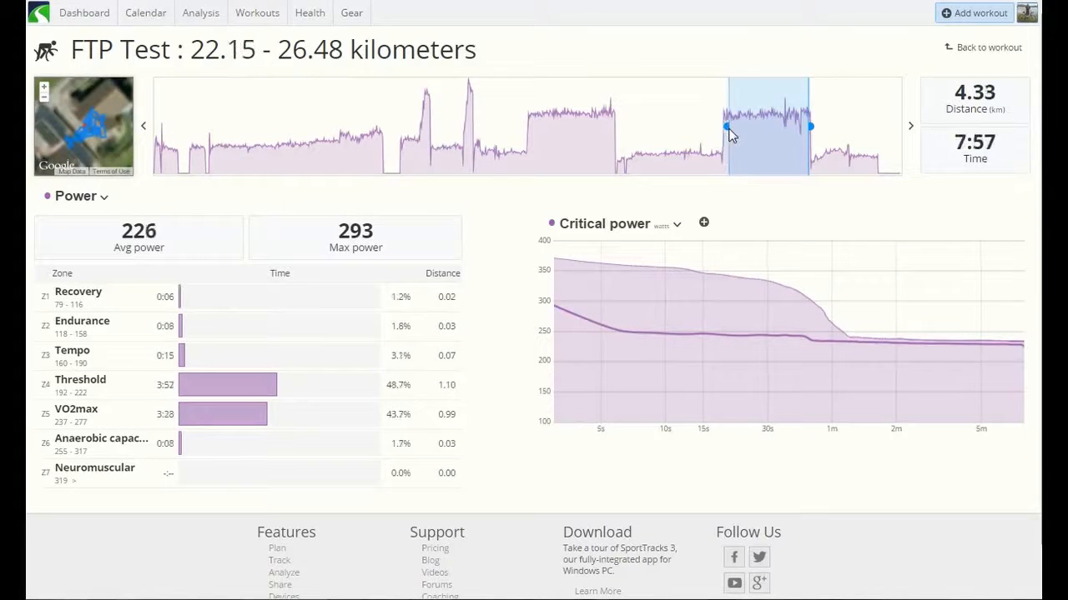
pyautogui.moveTo(726, 126); pyautogui.dragTo(720, 127)
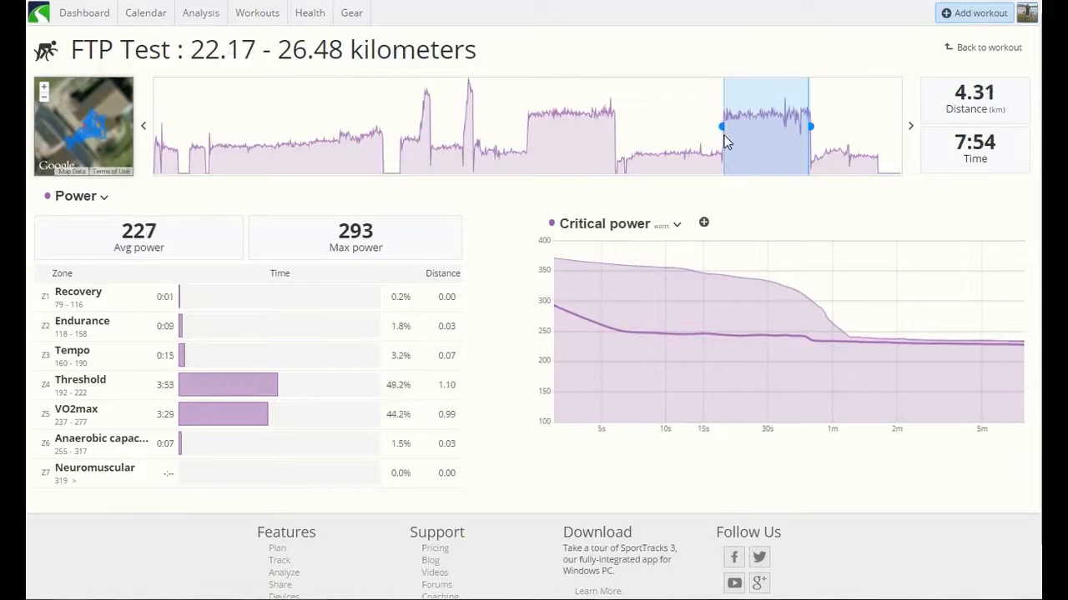